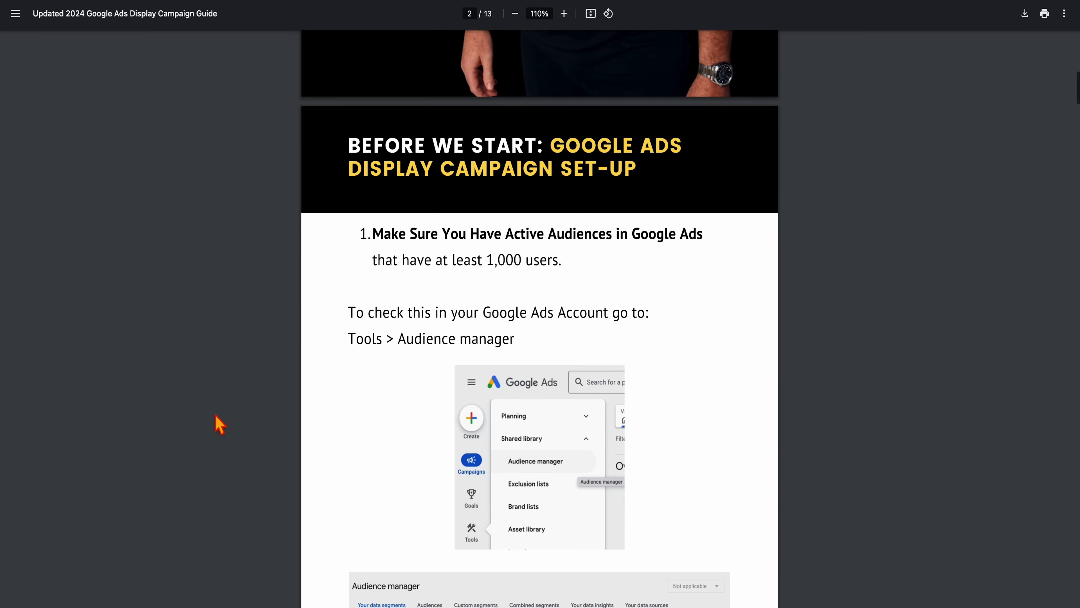
mouse_move(370, 300)
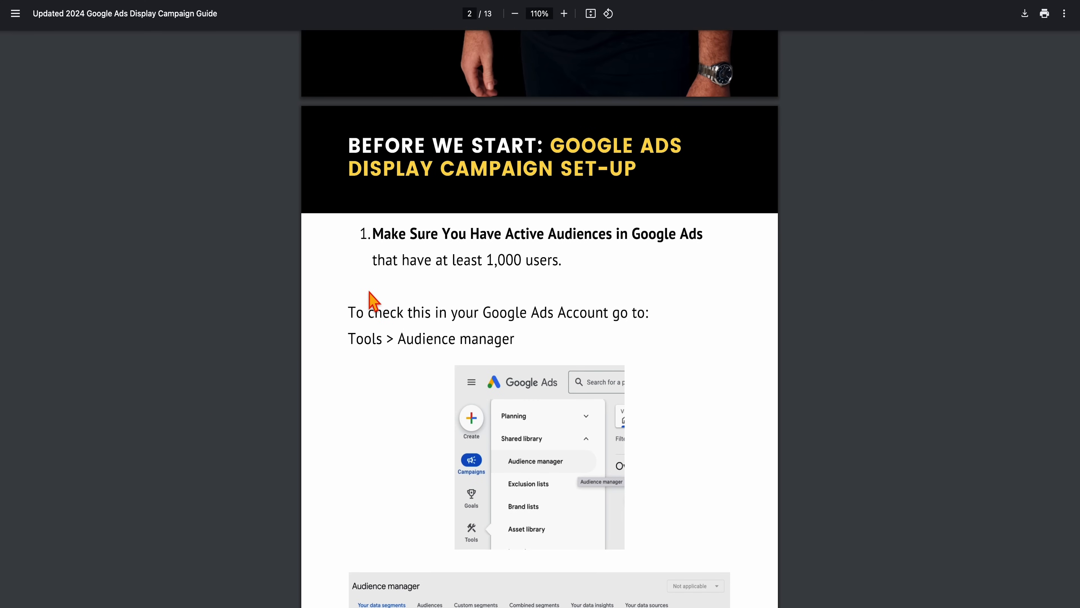
mouse_move(509, 280)
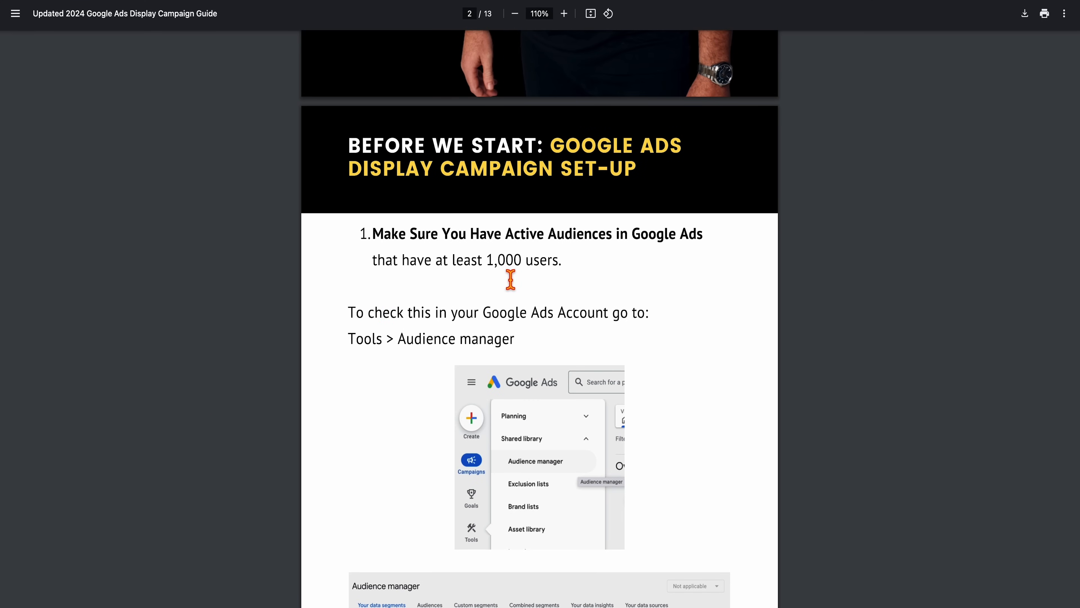
- Scroll the PDF guide to page 3 on recommended ad image sizes and sample images
scroll(down, 3)
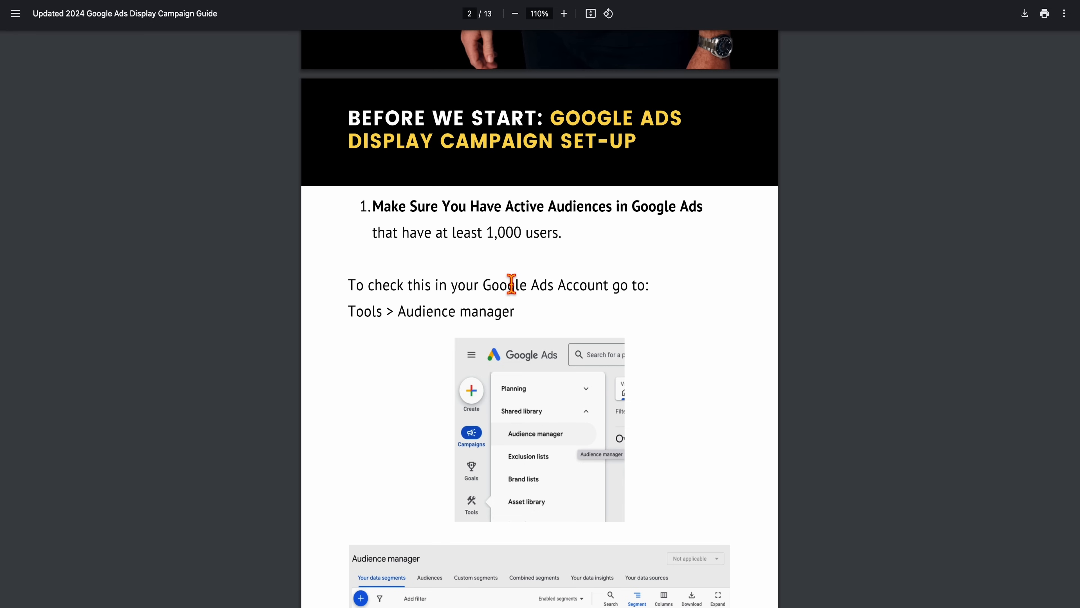
scroll(down, 3)
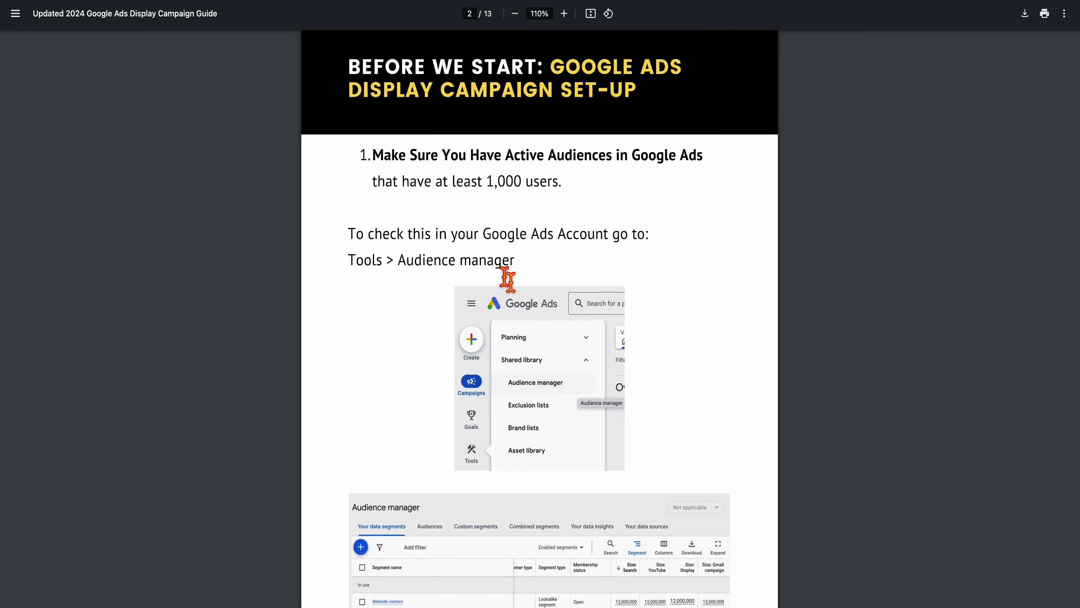
mouse_move(488, 290)
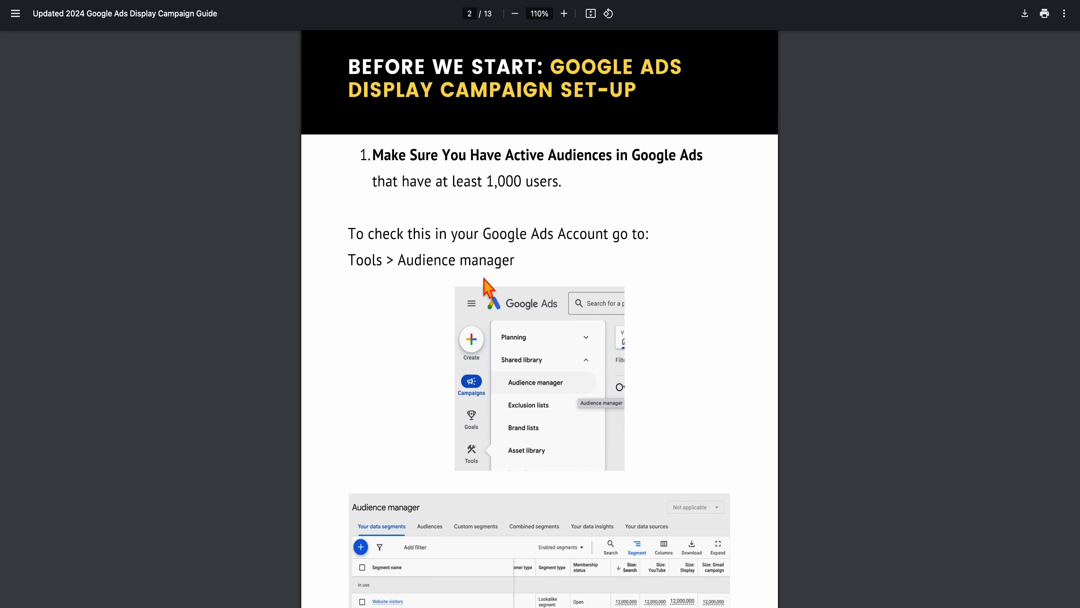
scroll(down, 3)
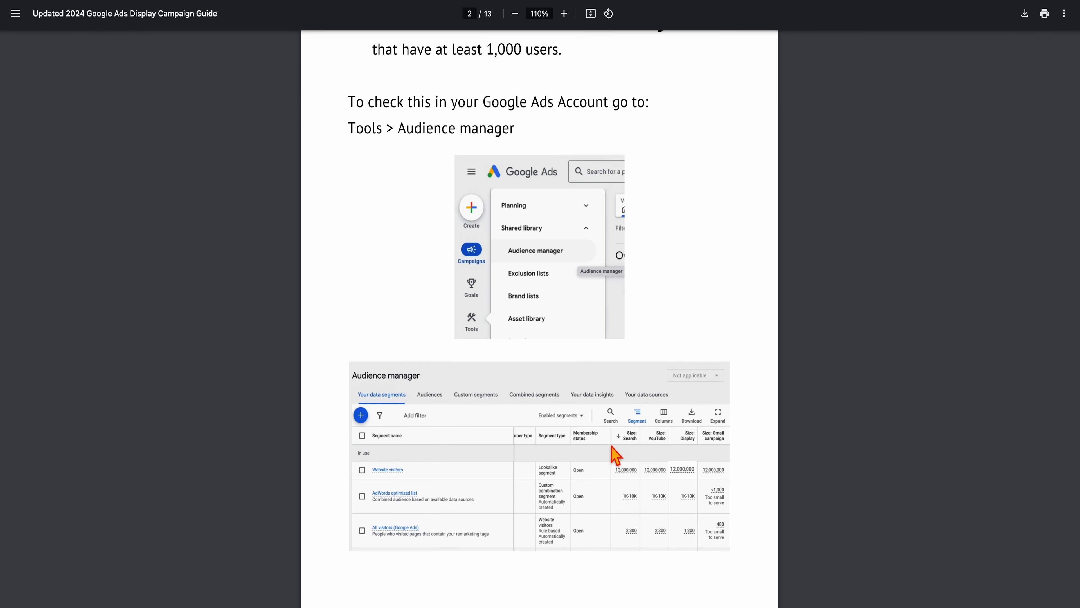
mouse_move(642, 459)
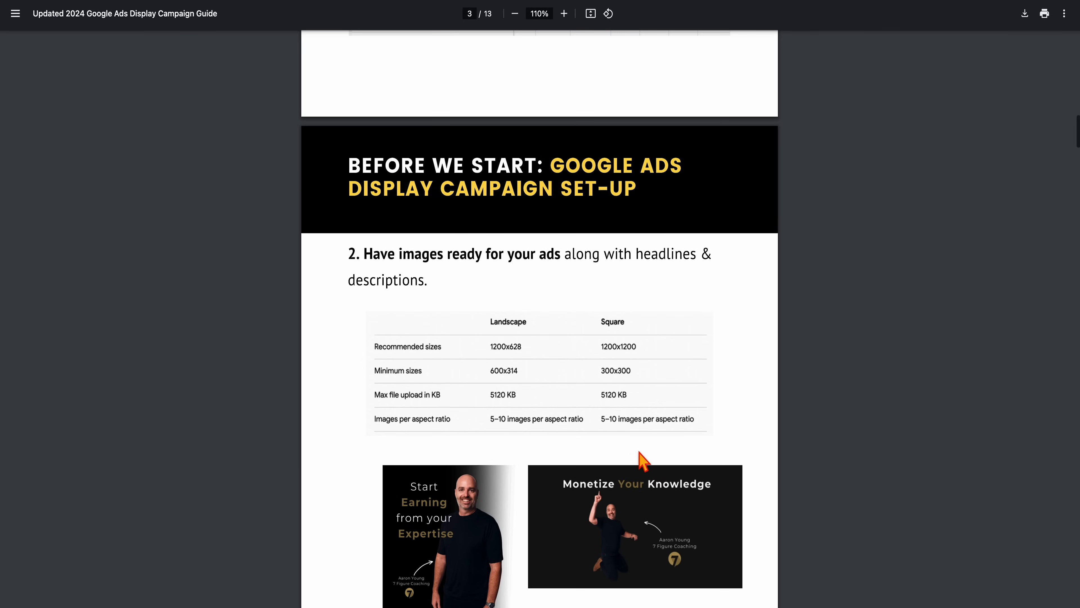
scroll(down, 3)
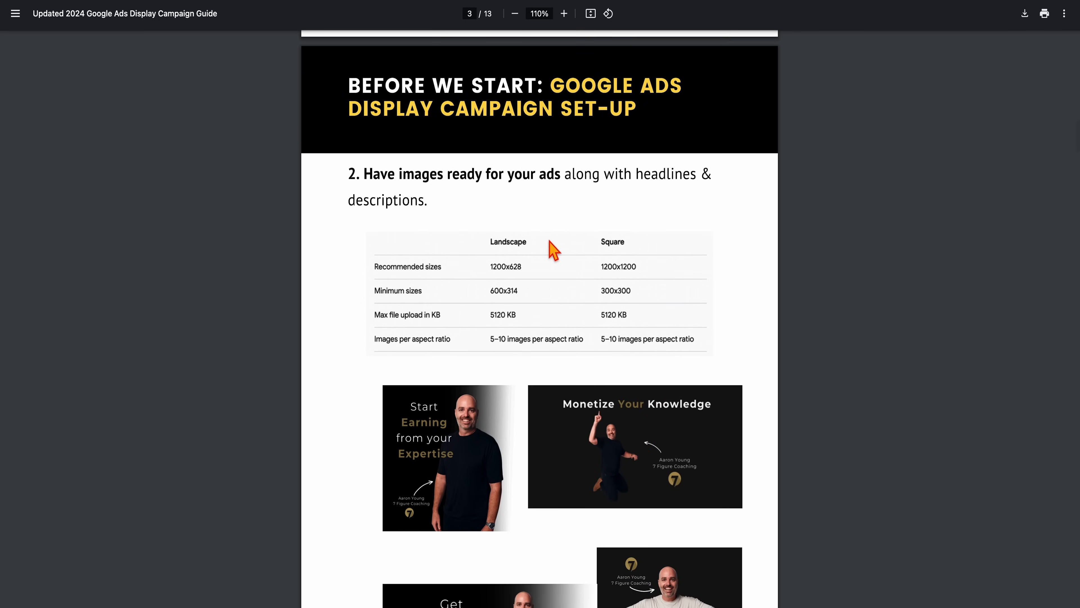
scroll(down, 3)
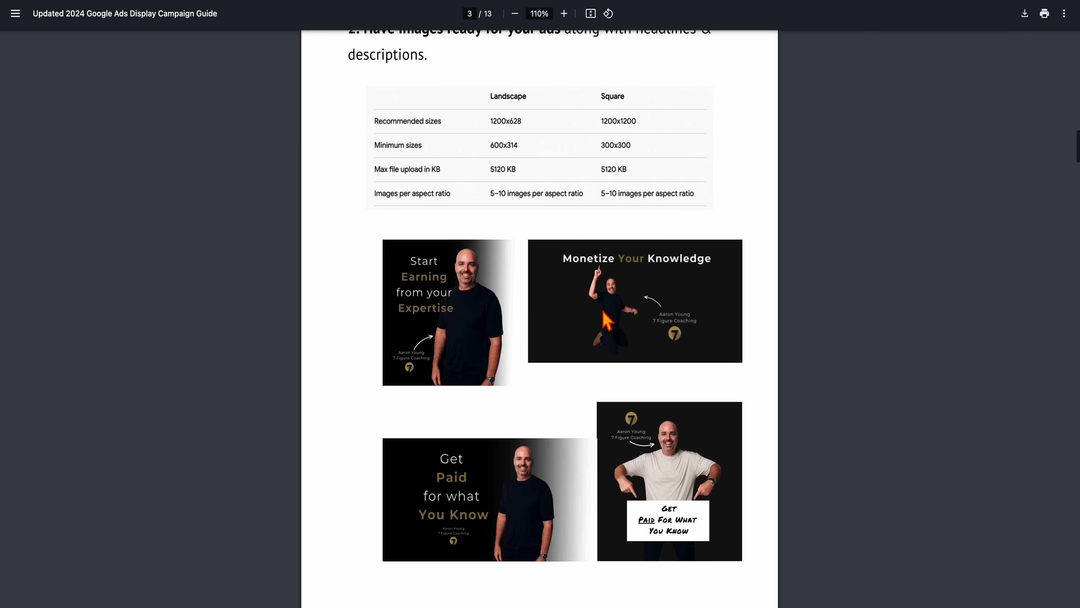
scroll(down, 3)
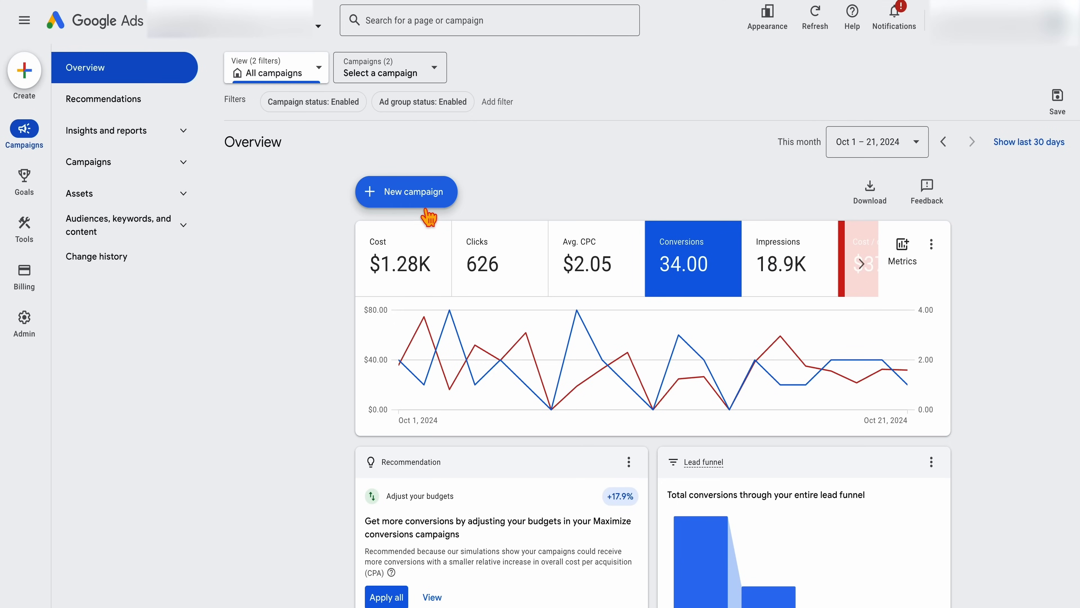
- Start a fresh new campaign from the Overview page rather than resuming a draft
click(406, 191)
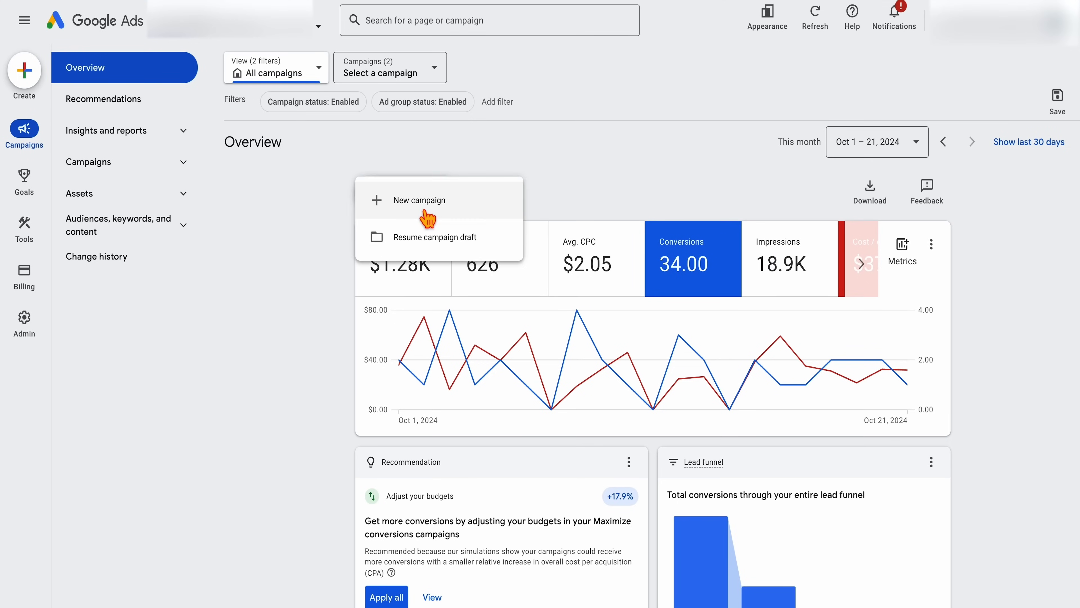
click(419, 201)
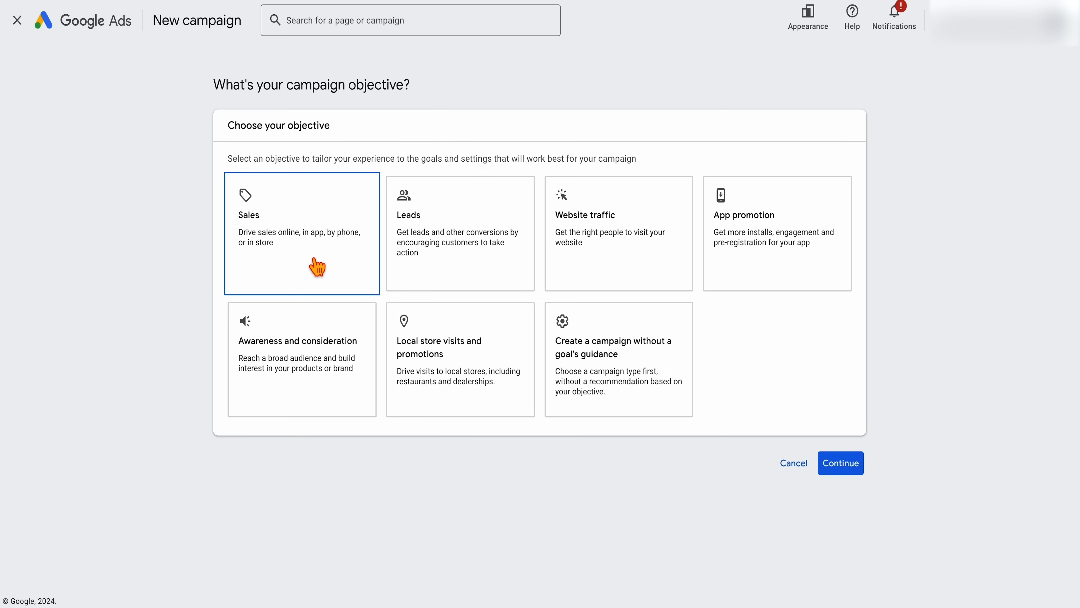
- Choose Leads as the campaign objective
click(306, 358)
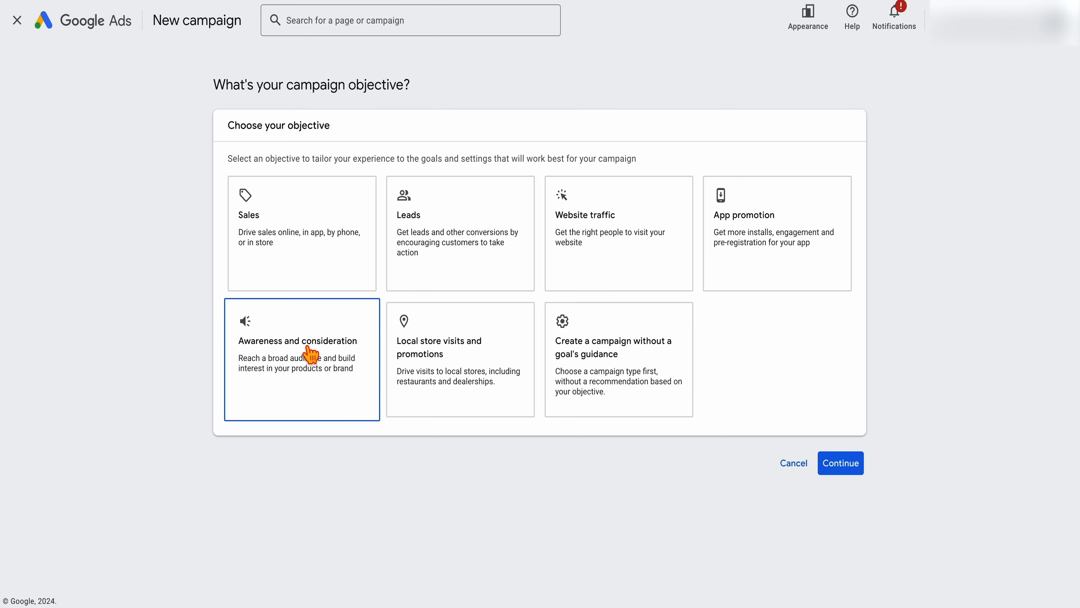
mouse_move(292, 366)
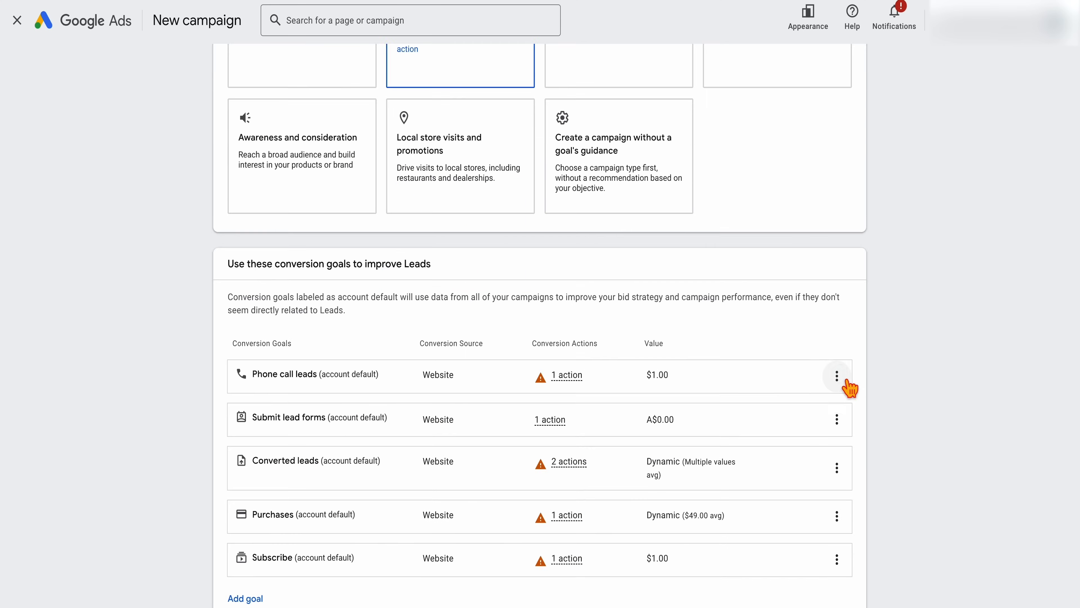
- Remove the Phone call leads and Subscribe conversion goals, confirming each removal
click(835, 375)
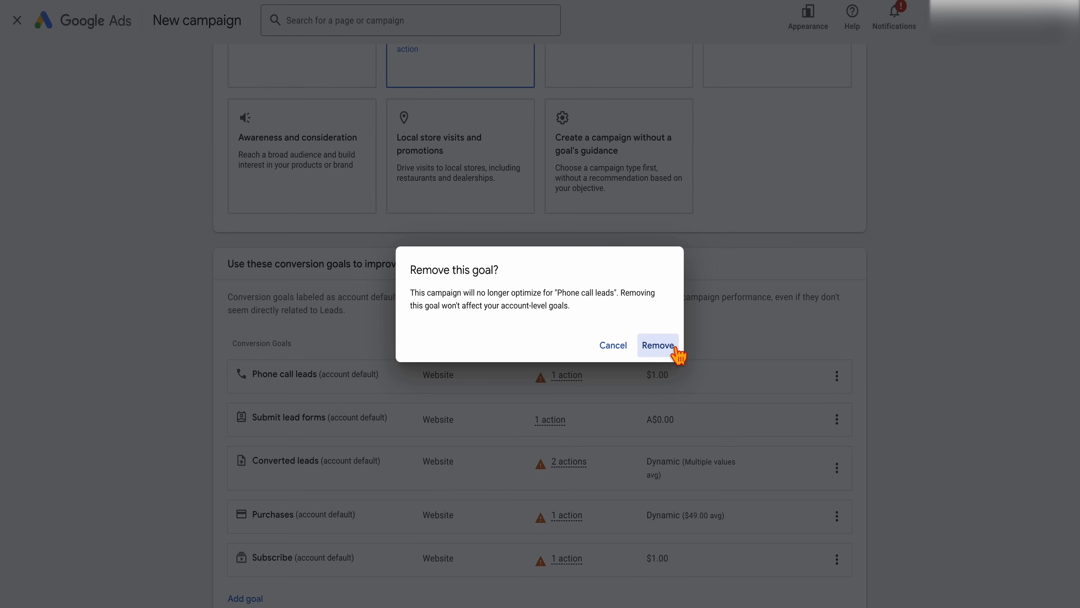
click(658, 346)
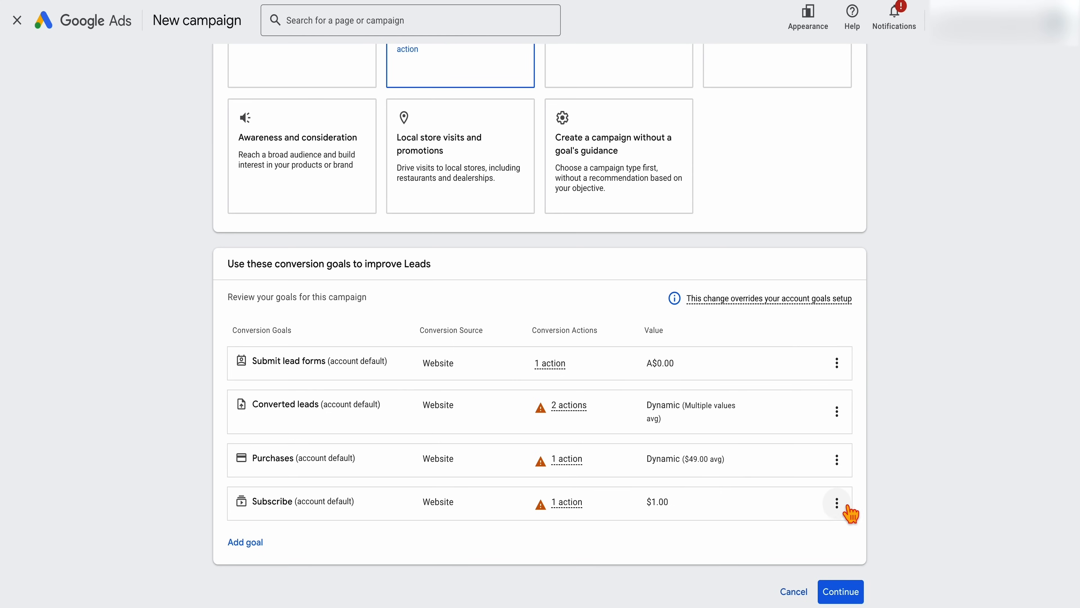
click(837, 503)
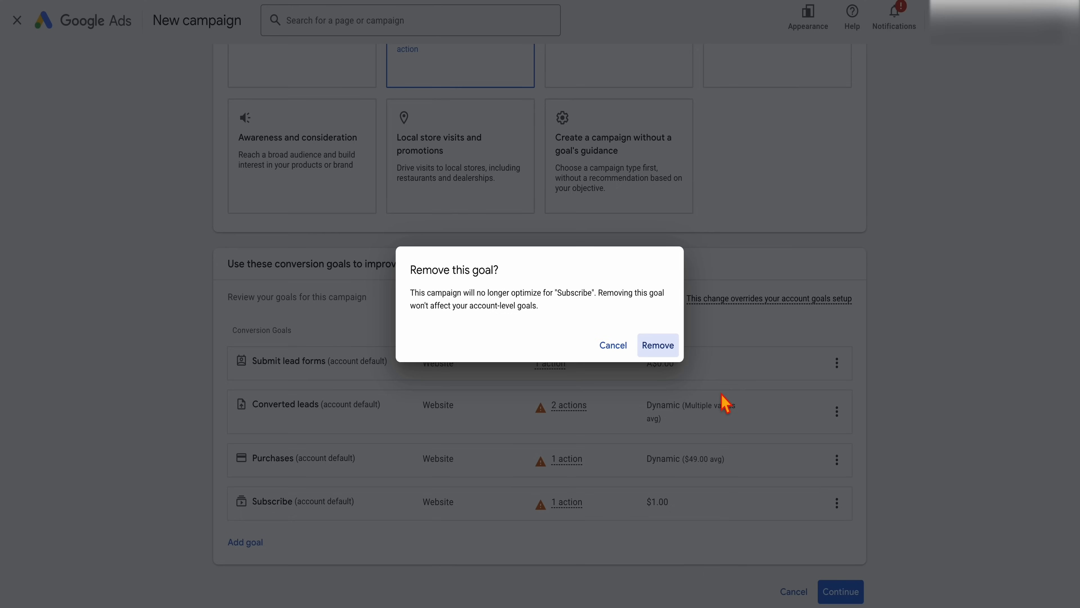
click(658, 345)
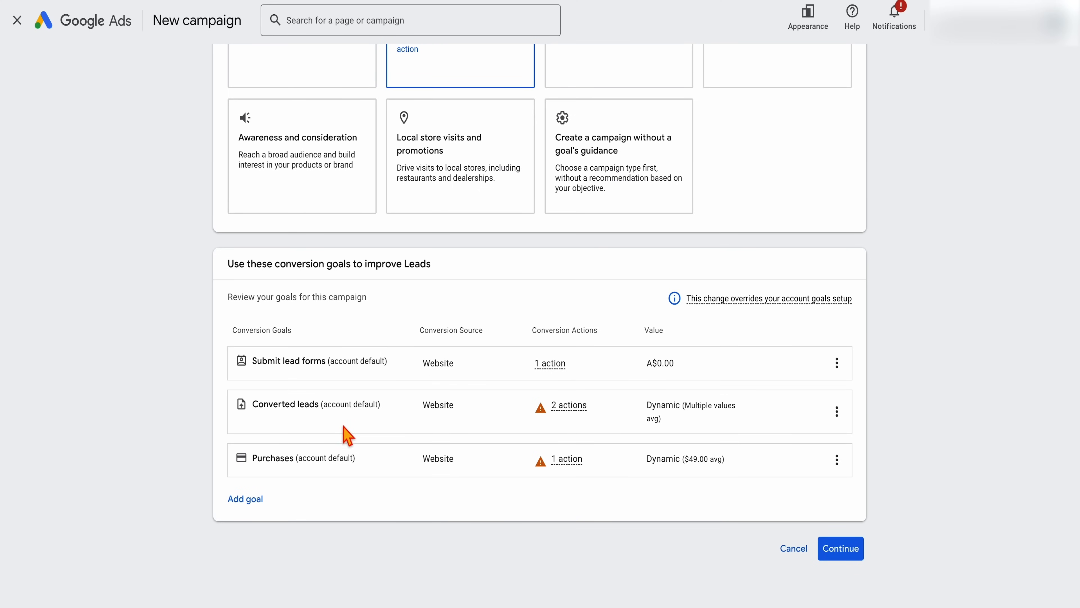
mouse_move(513, 452)
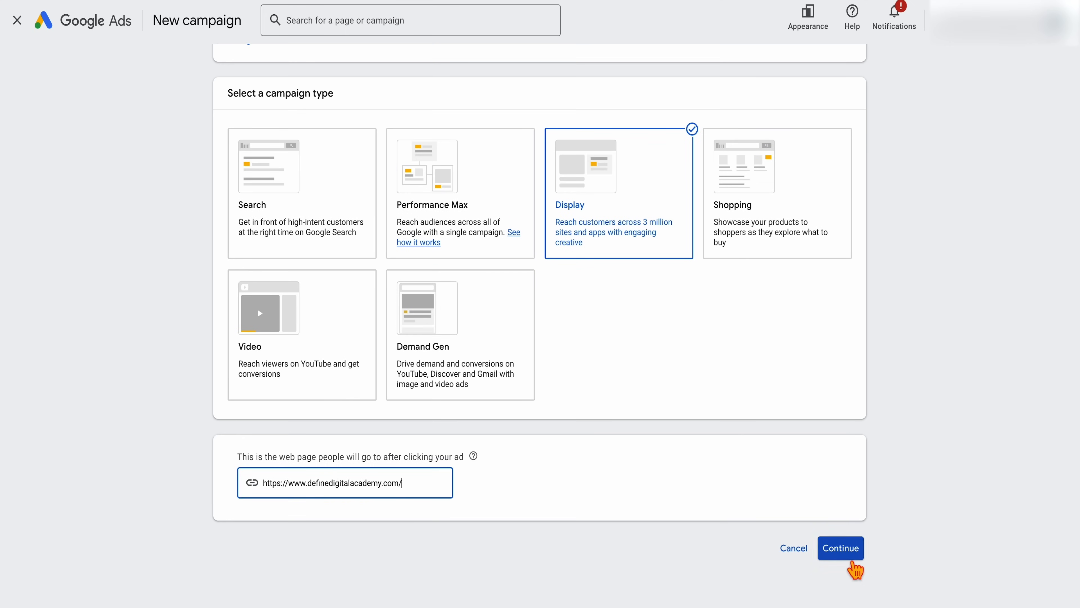
- Accept the Display type and landing page, name the campaign 'Leads [RM]' and continue
click(841, 548)
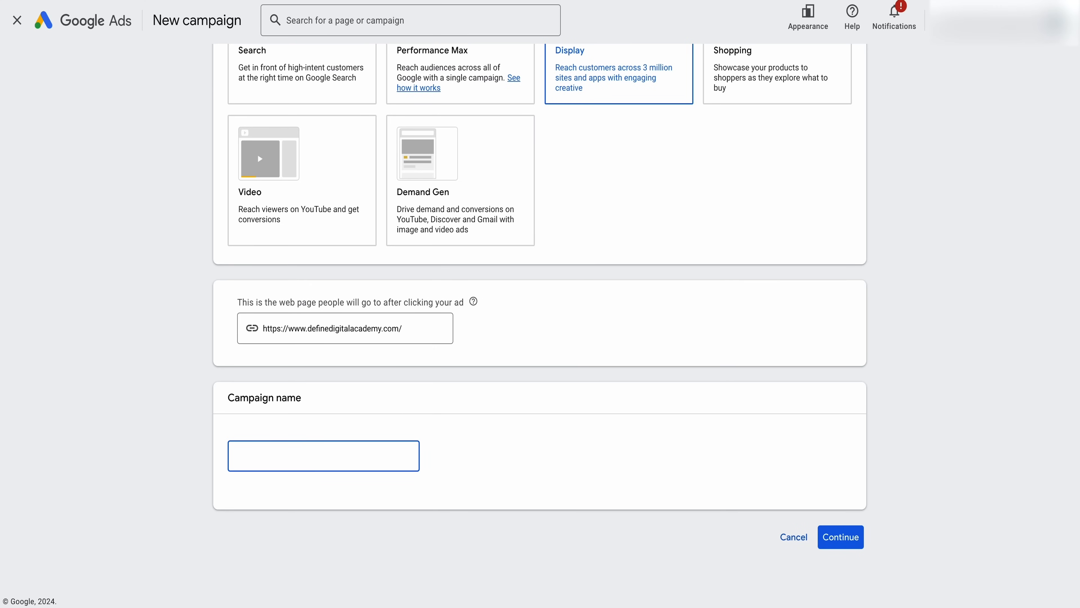
click(323, 455)
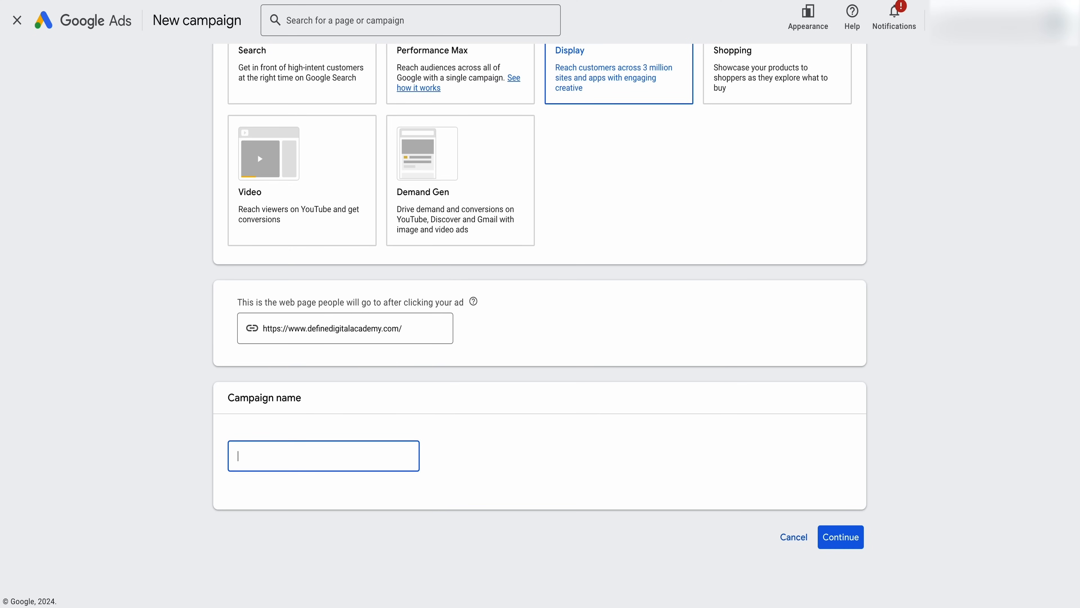
text(Leads [RM])
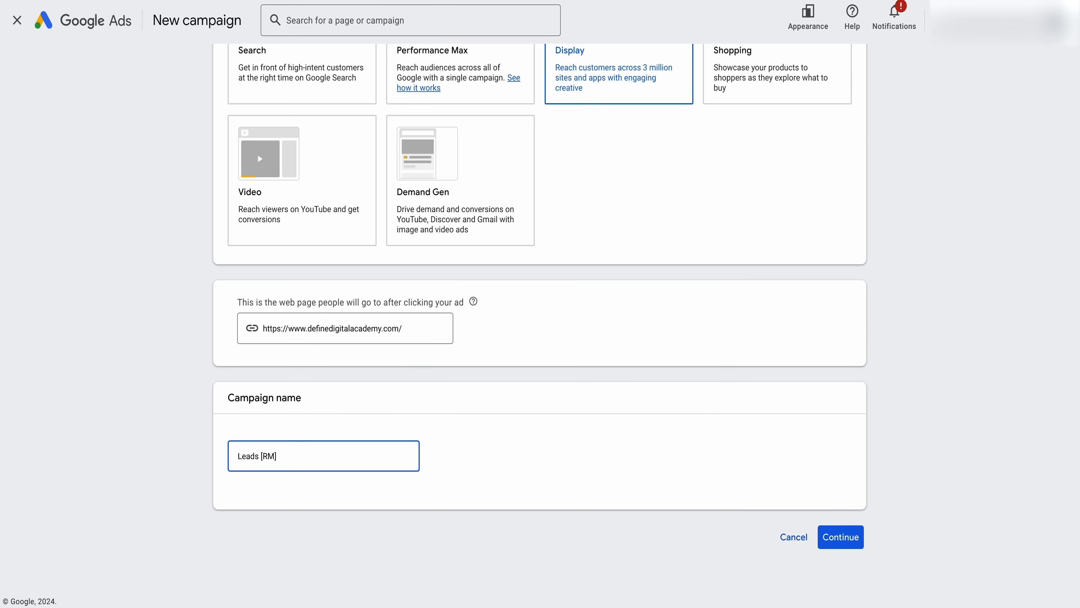
click(840, 536)
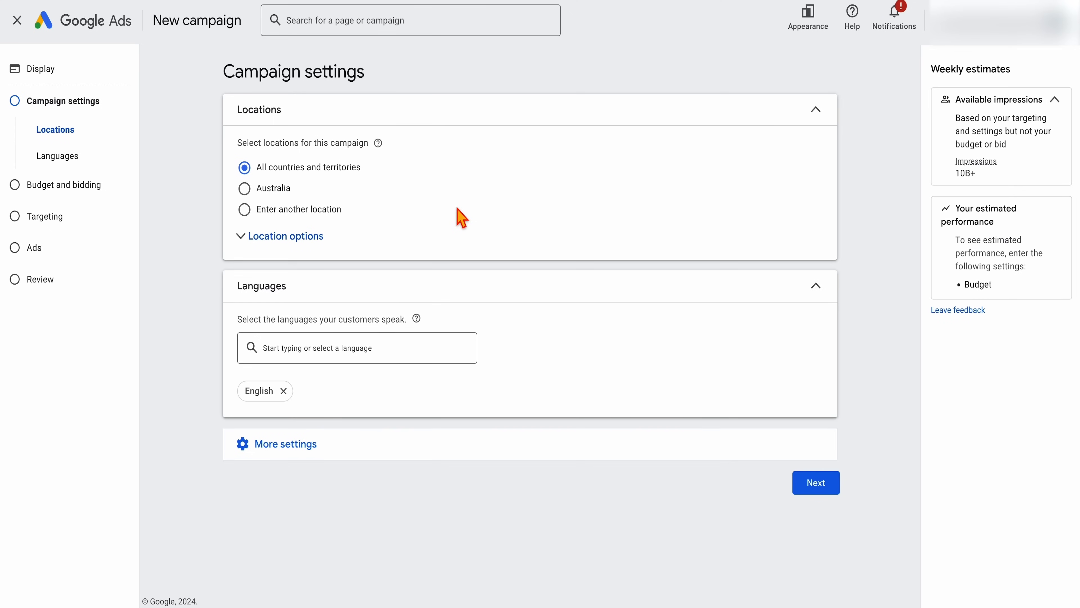
mouse_move(304, 343)
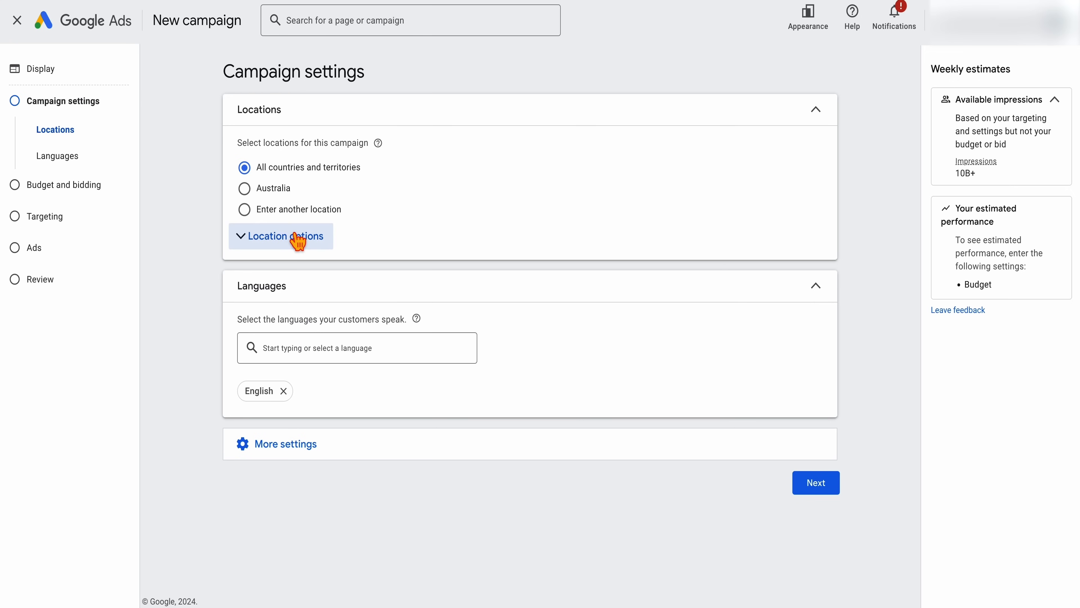
- Expand Location options to show the Presence or interest inclusion setting
click(286, 236)
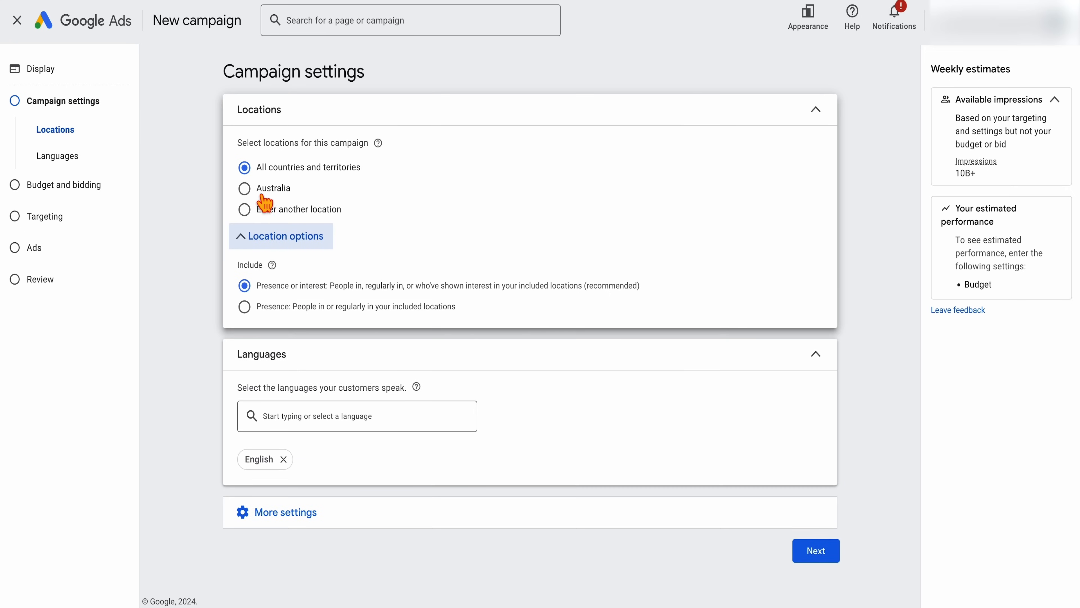
mouse_move(243, 332)
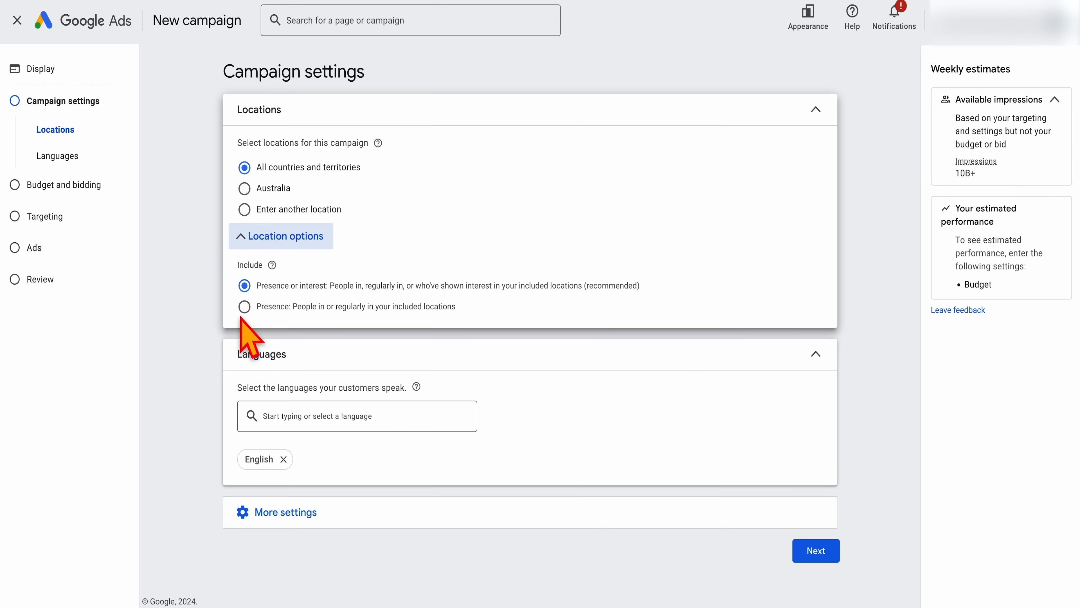
mouse_move(261, 312)
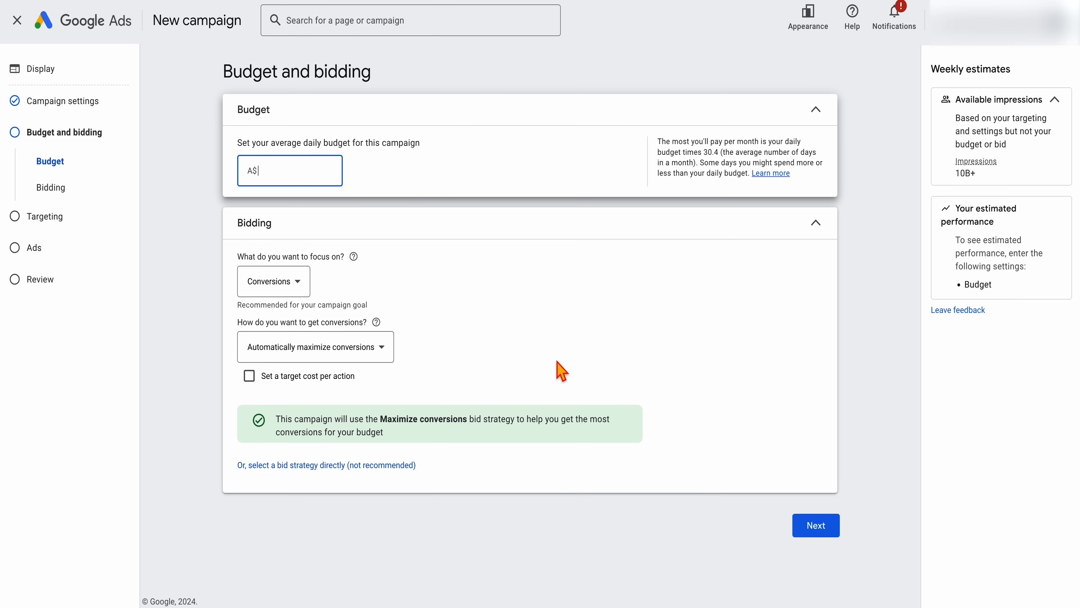
- Set an A$10 daily budget with bidding focused on Conversions, then advance to Targeting
text(10)
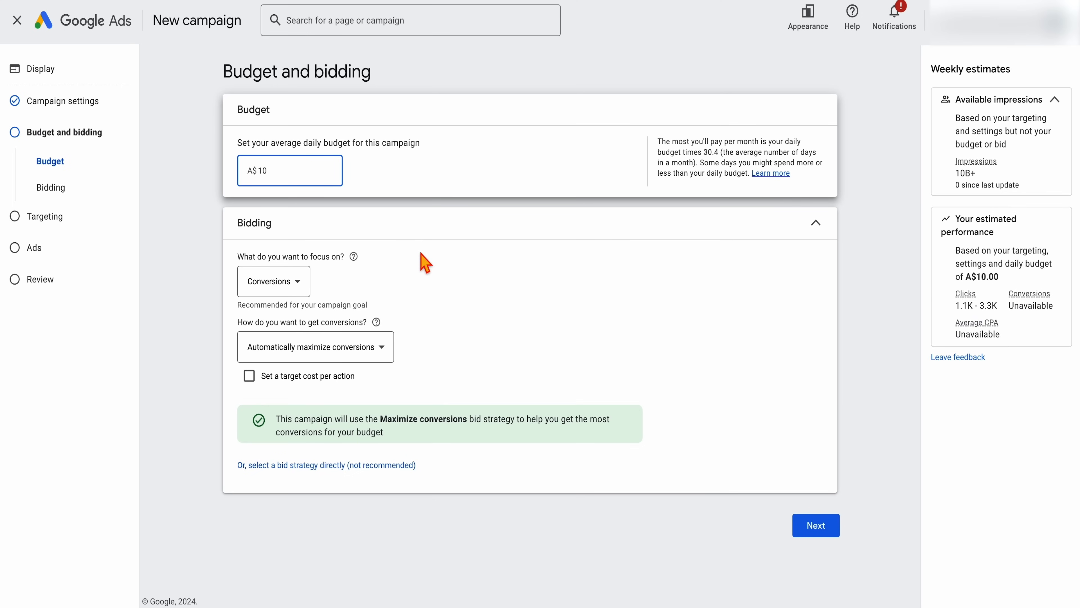
click(272, 170)
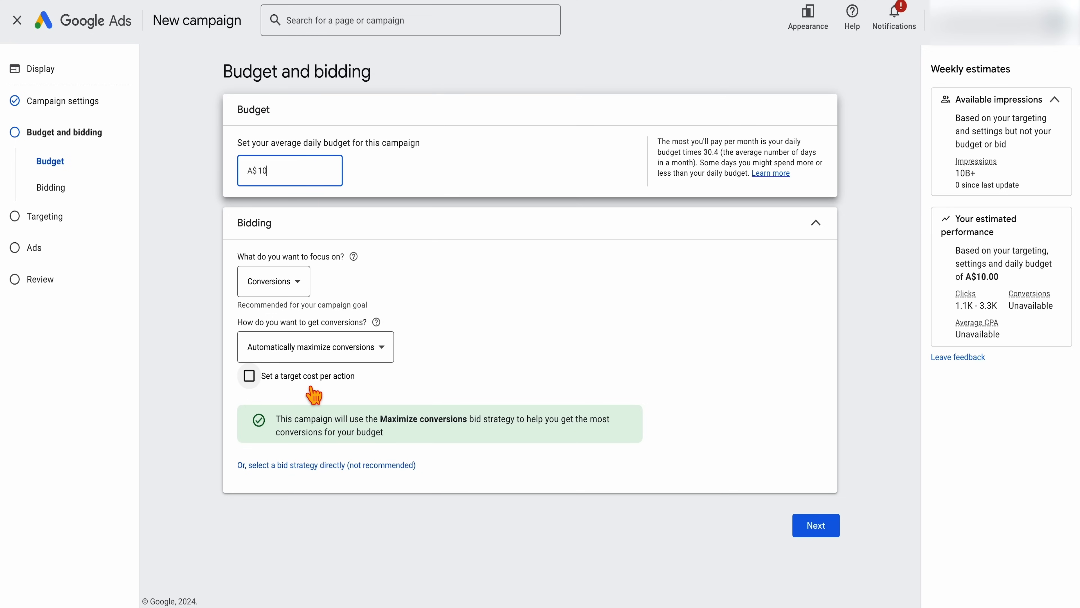
click(273, 281)
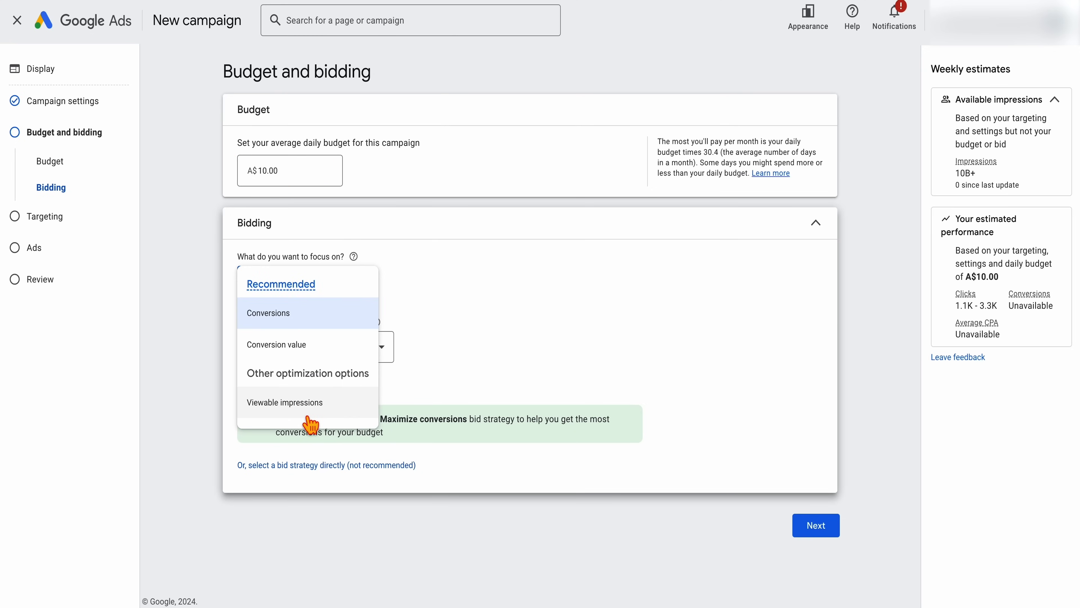
mouse_move(286, 424)
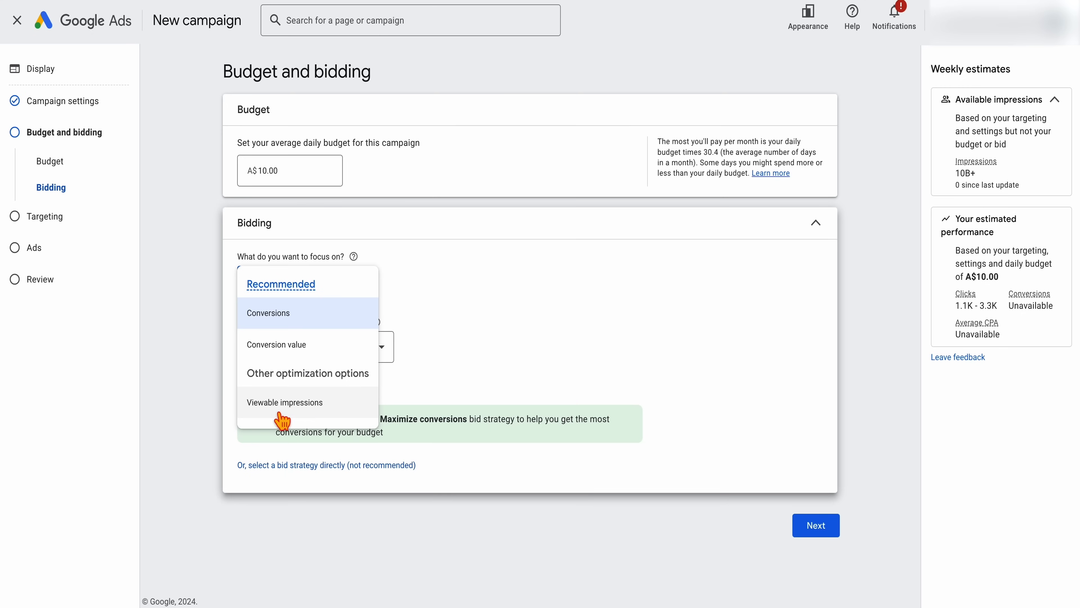
click(268, 312)
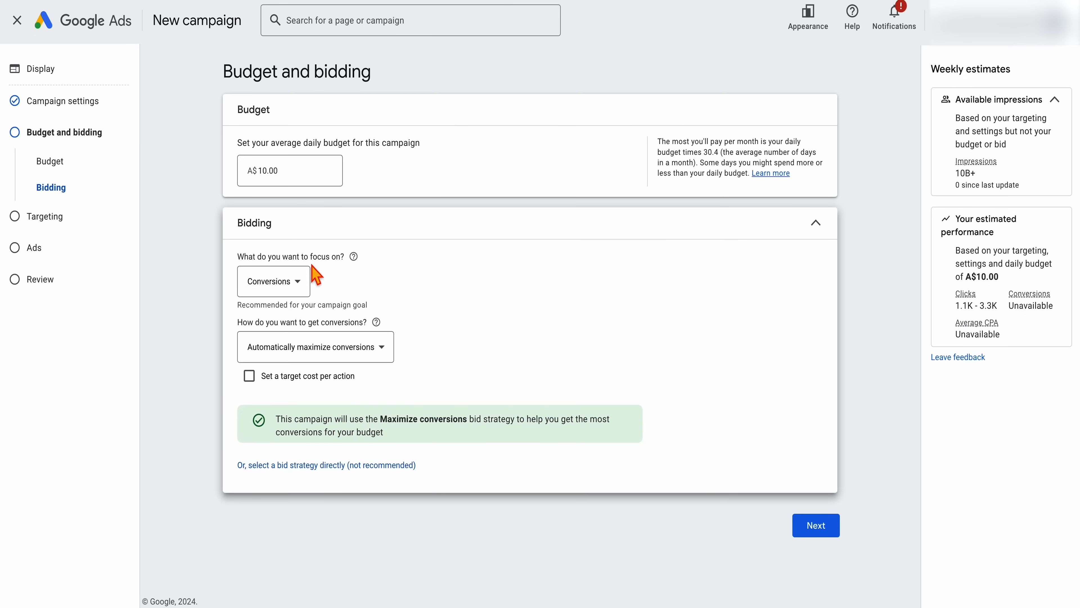
mouse_move(489, 316)
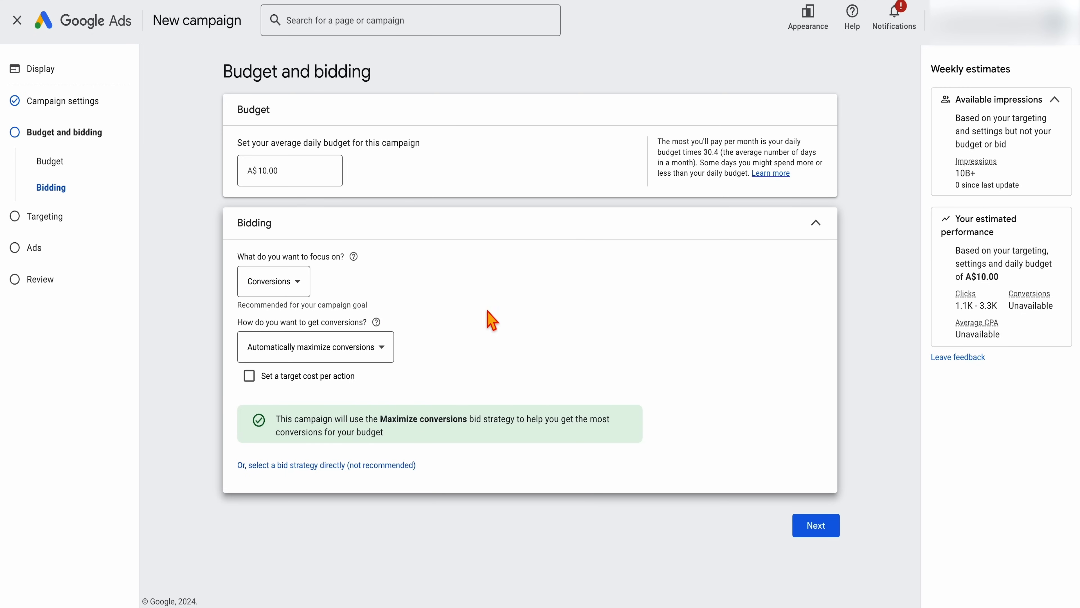
click(816, 526)
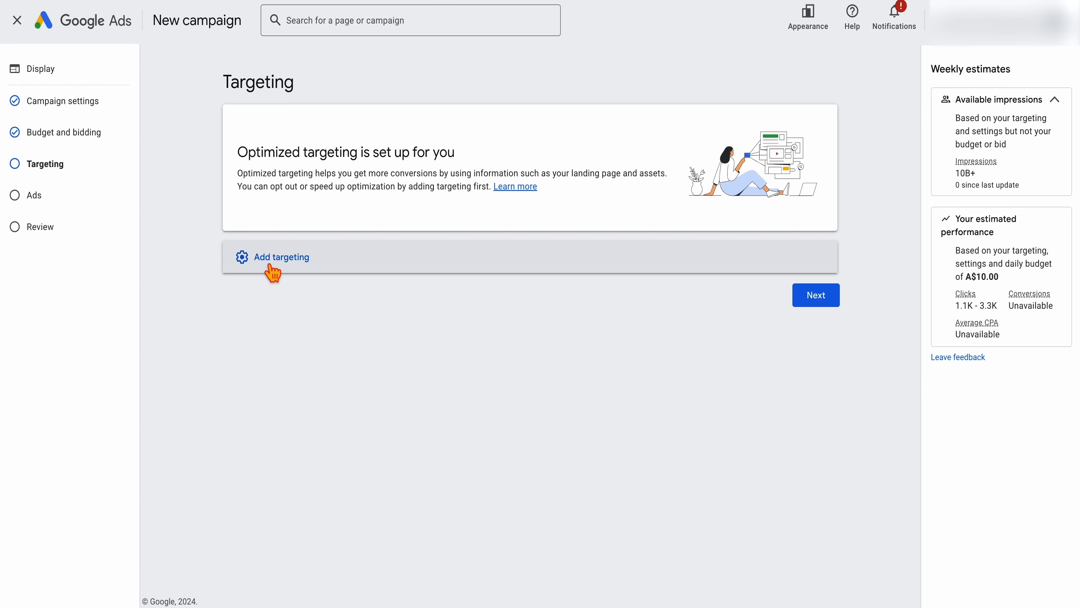
- Add audience-segment targeting with the website-visitor lists and the no-purchase customer list
click(281, 257)
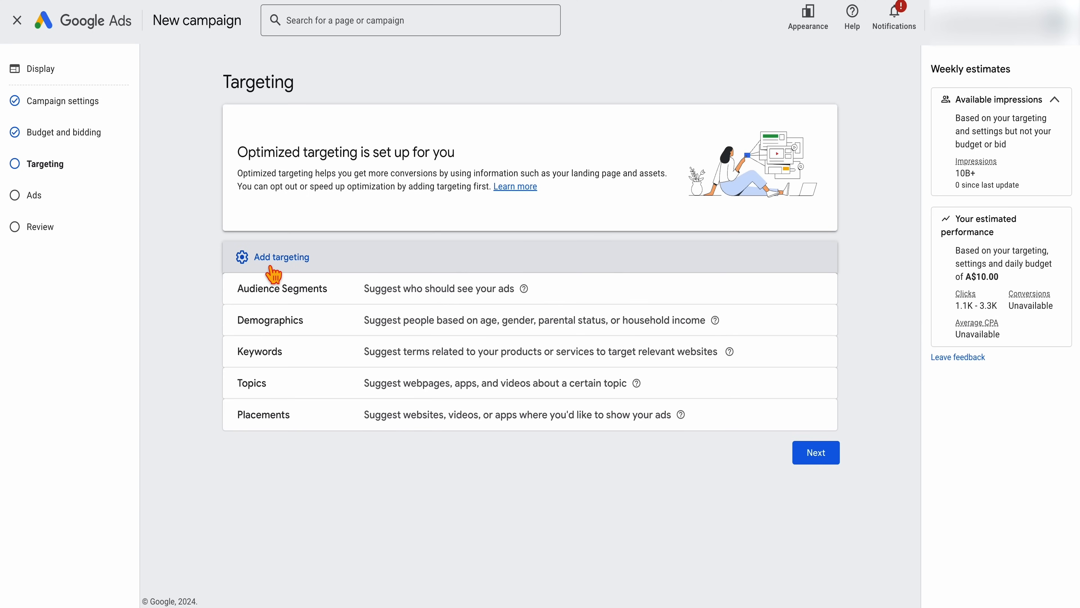
mouse_move(263, 363)
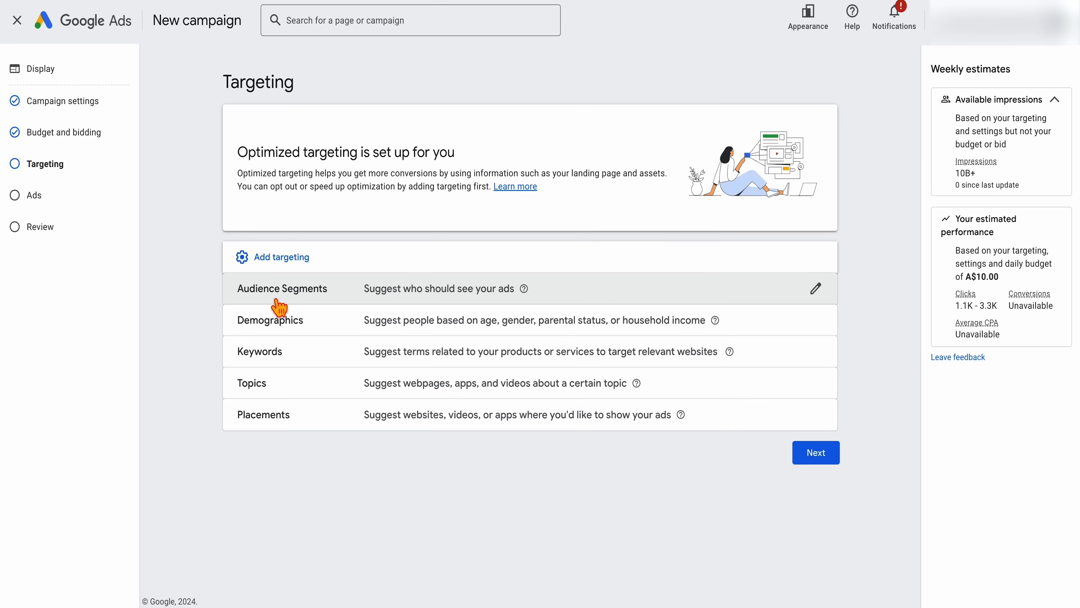
click(282, 288)
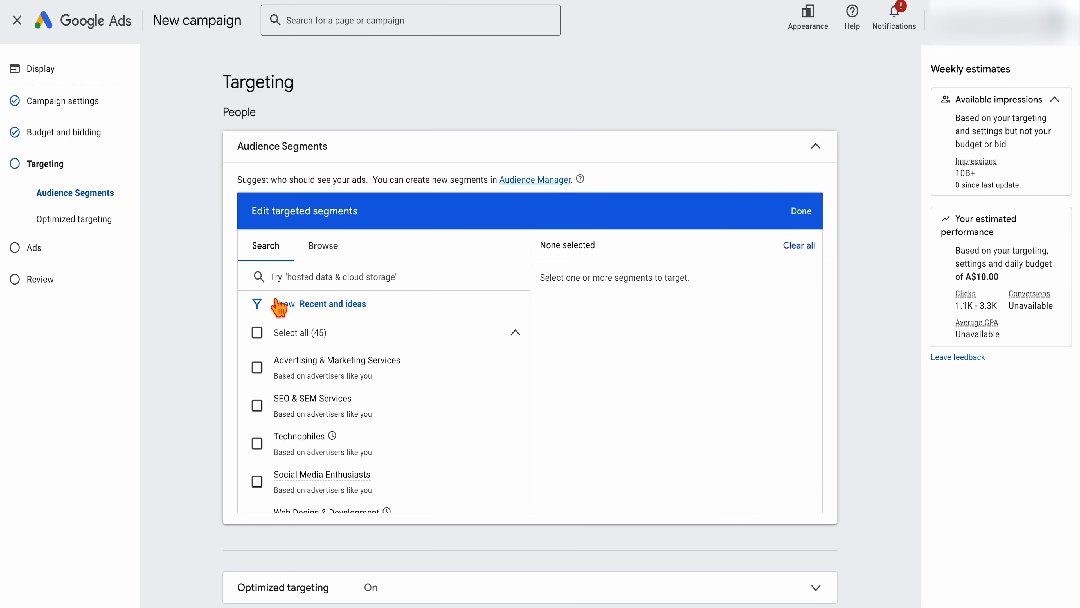
click(323, 245)
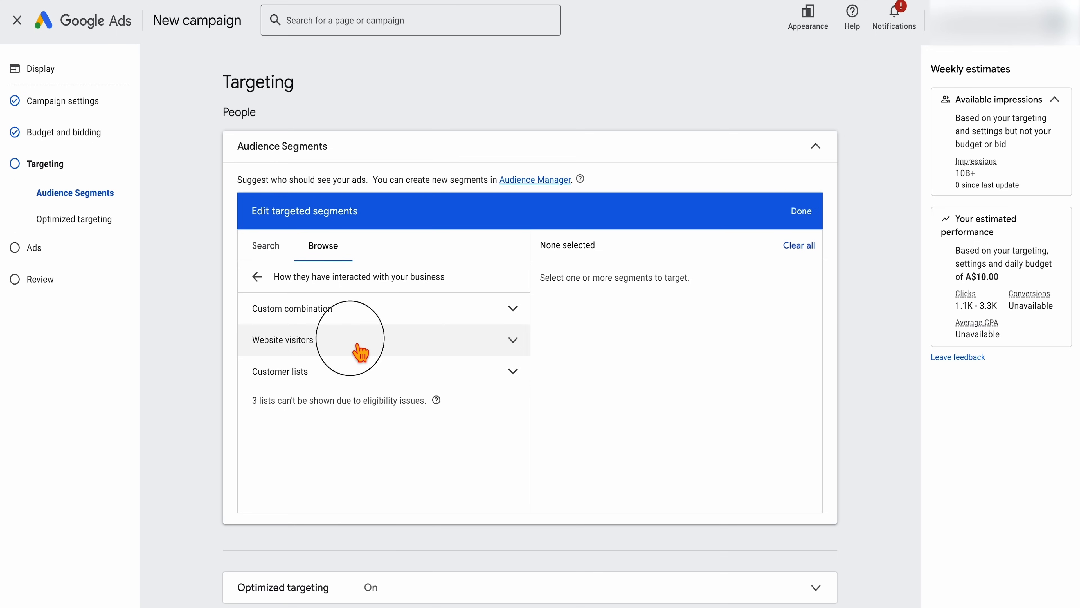
click(362, 340)
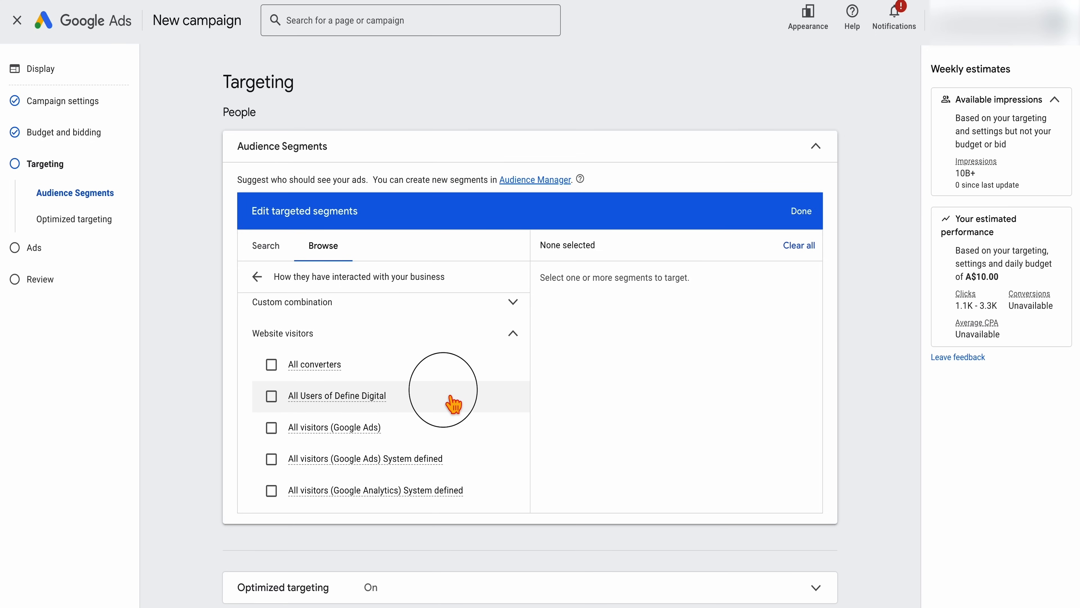
click(271, 396)
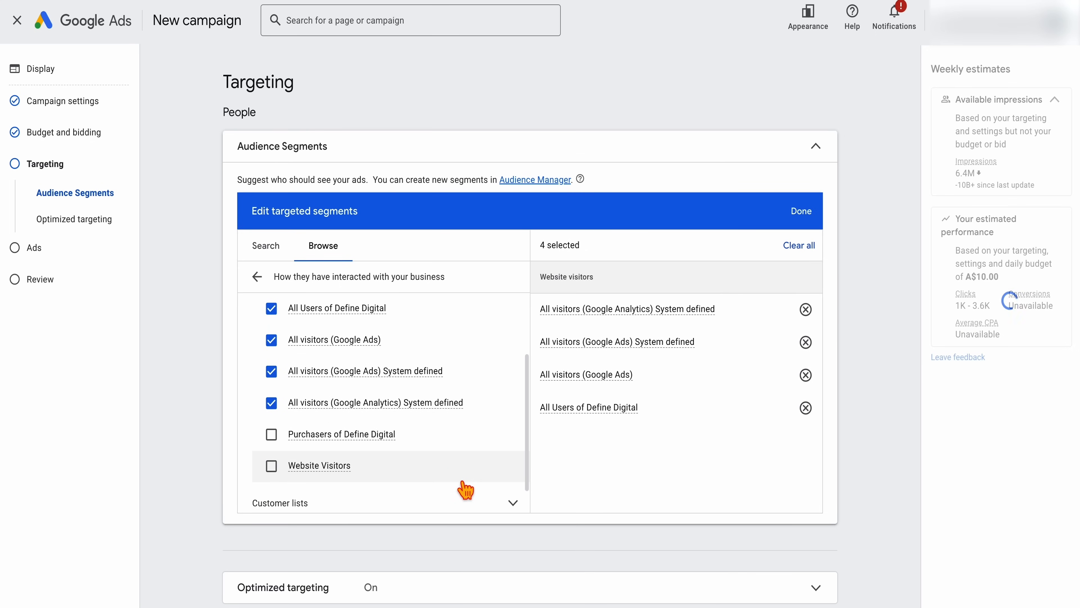
click(272, 465)
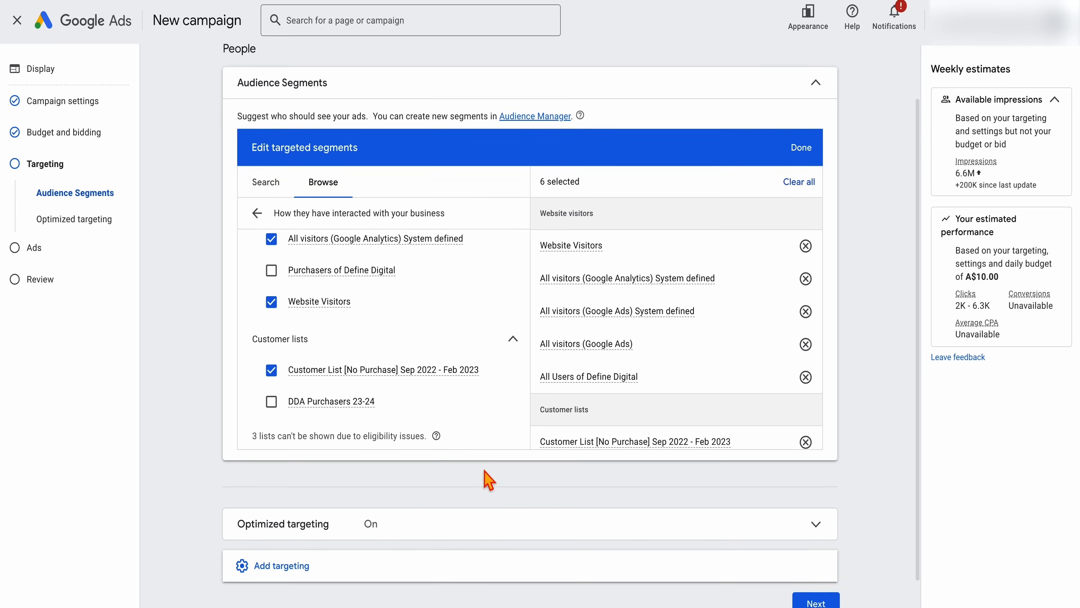
click(283, 523)
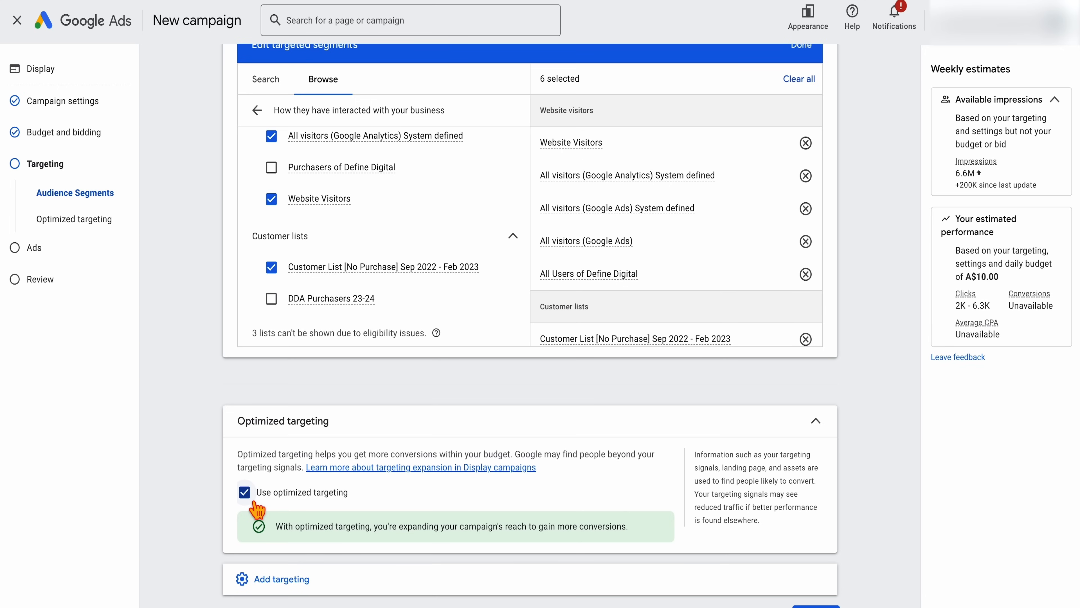
- Uncheck Use optimized targeting to limit reach to the chosen audiences
click(244, 491)
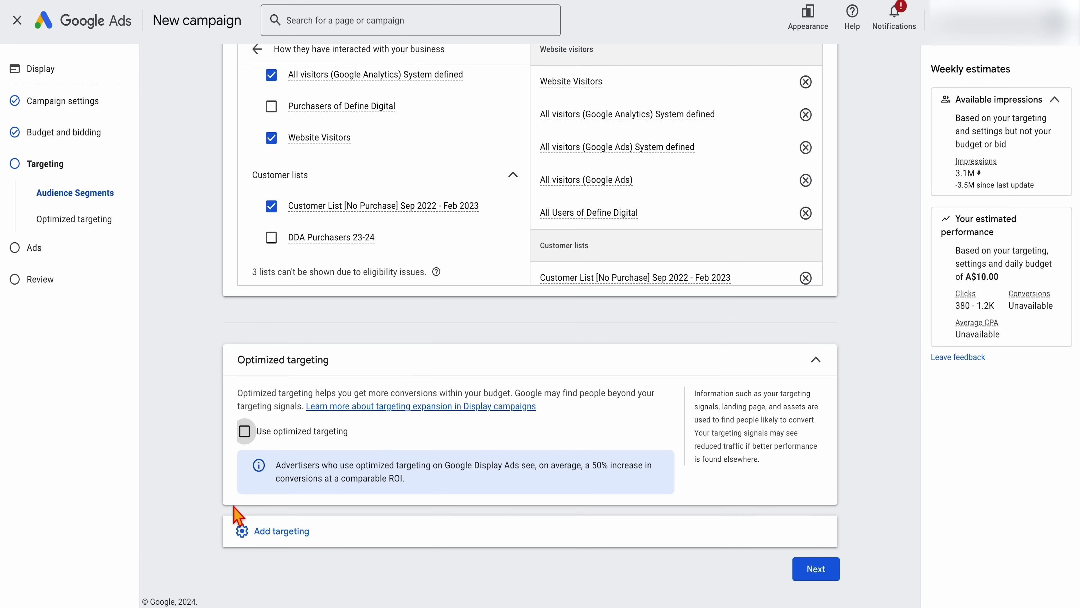
mouse_move(621, 520)
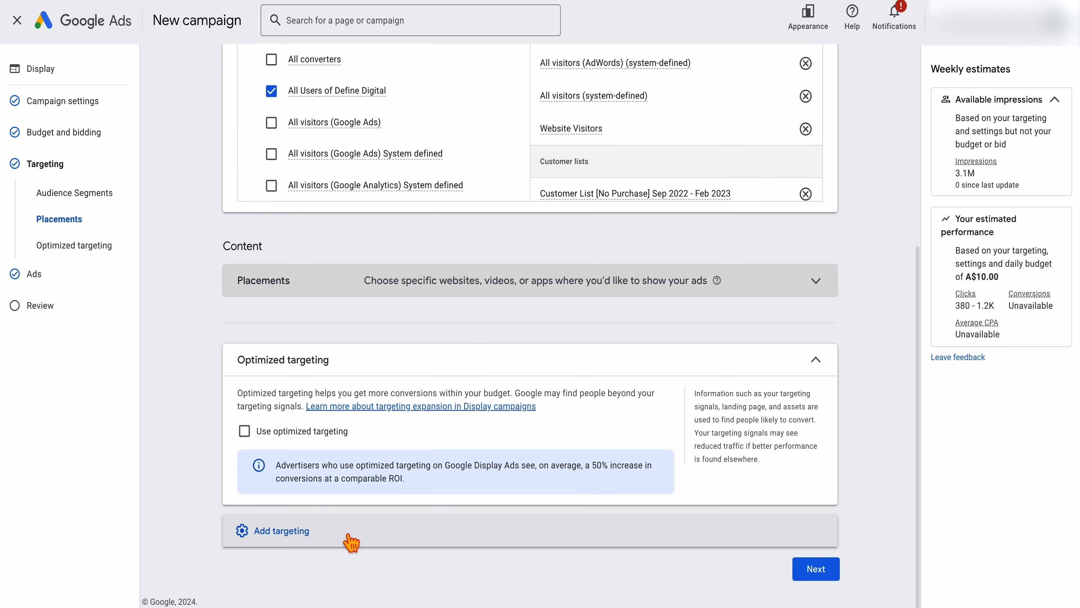
- Leave Placements targeting empty and advance to the Ads creation step
click(282, 531)
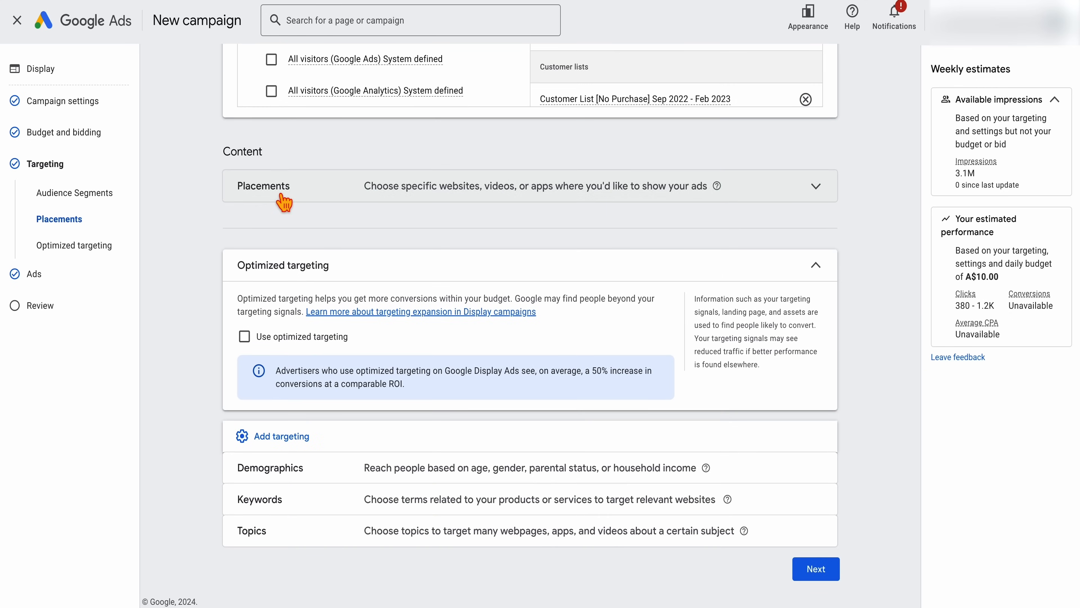
click(264, 186)
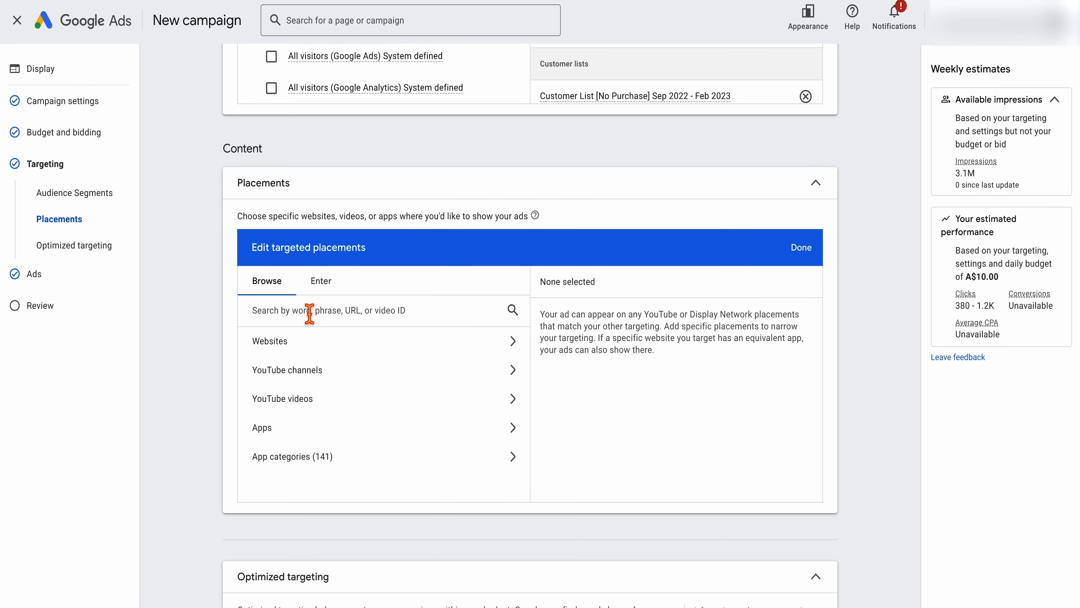
mouse_move(316, 318)
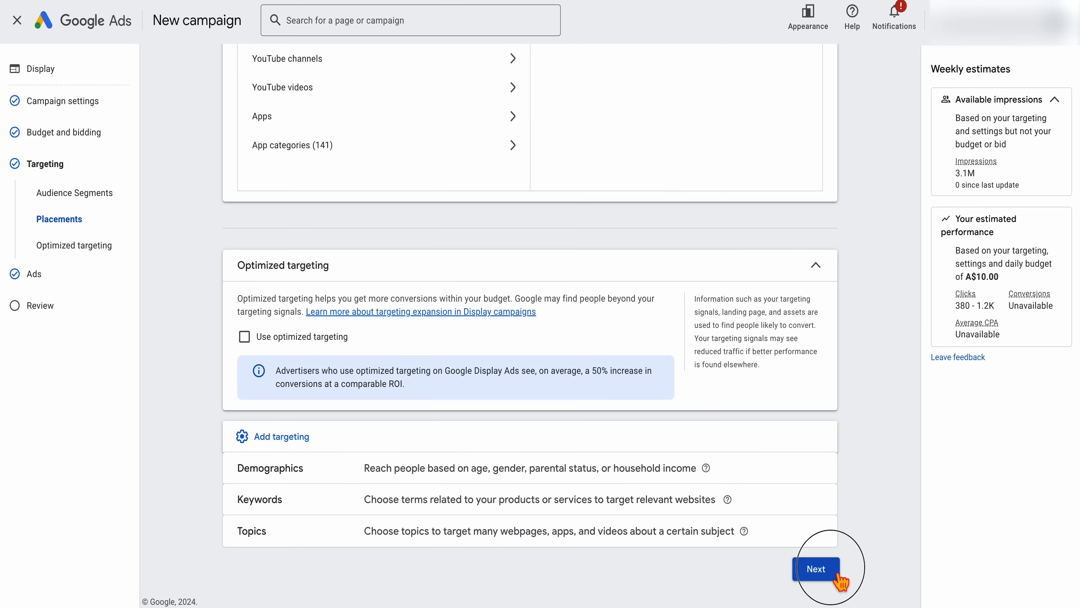
click(815, 568)
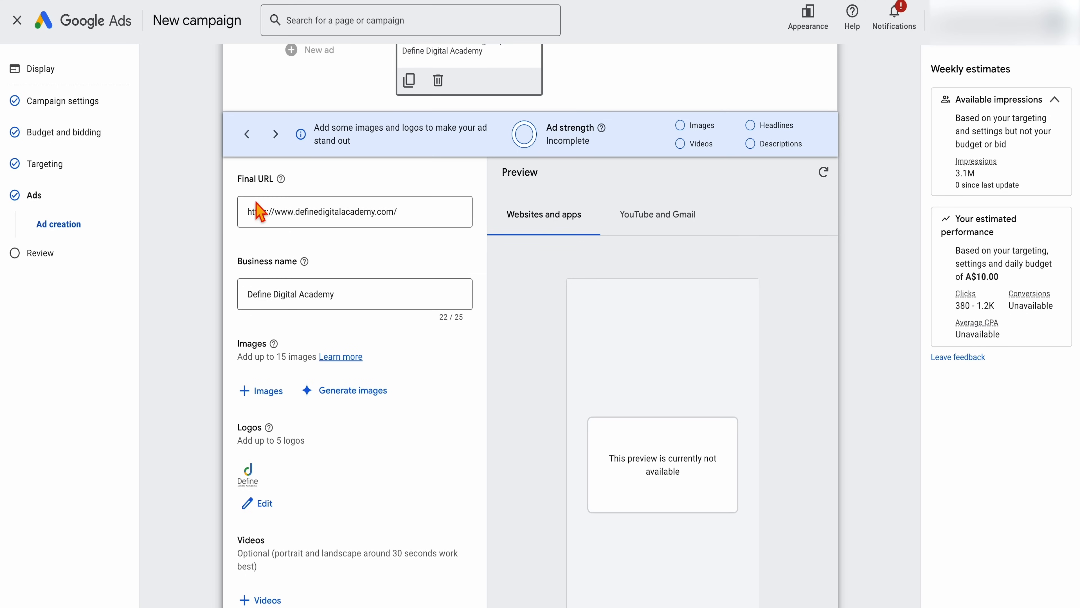
mouse_move(169, 219)
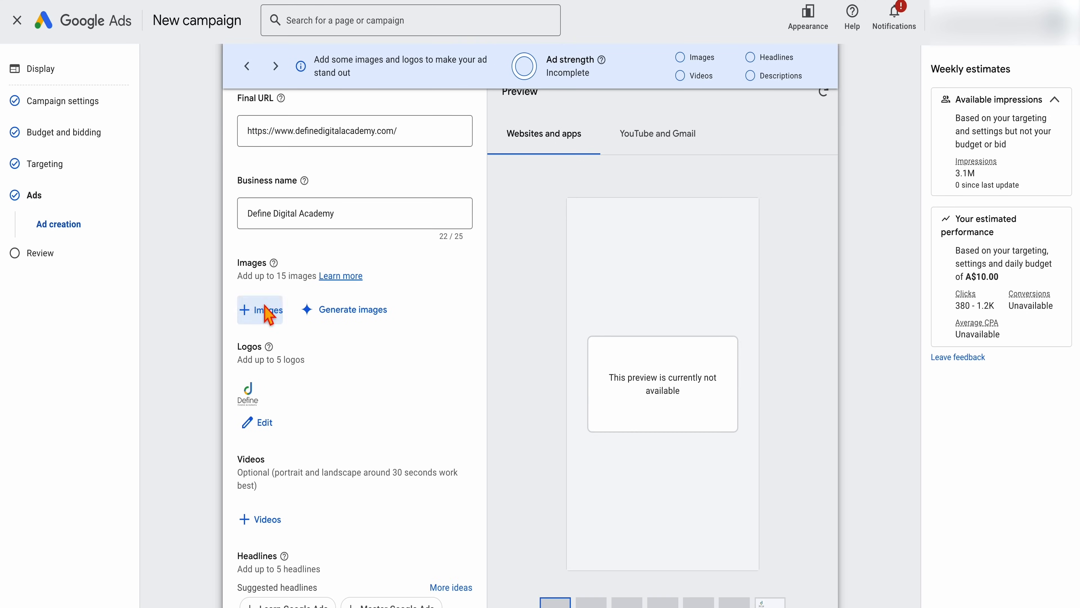
- Add ten asset-library images to the ad, framing the before-and-after image, and save them
click(260, 310)
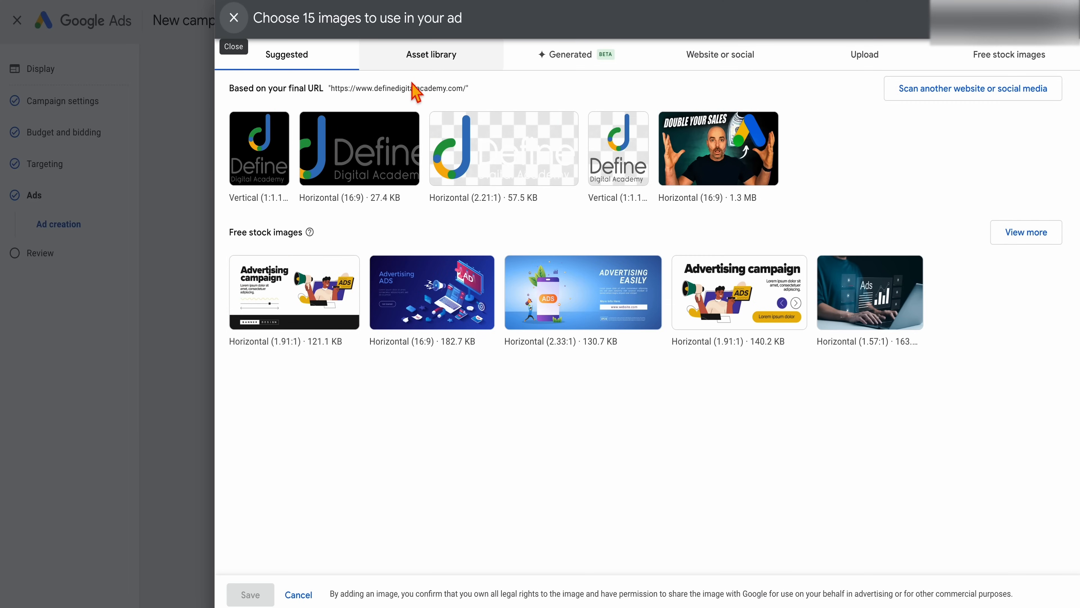
click(864, 54)
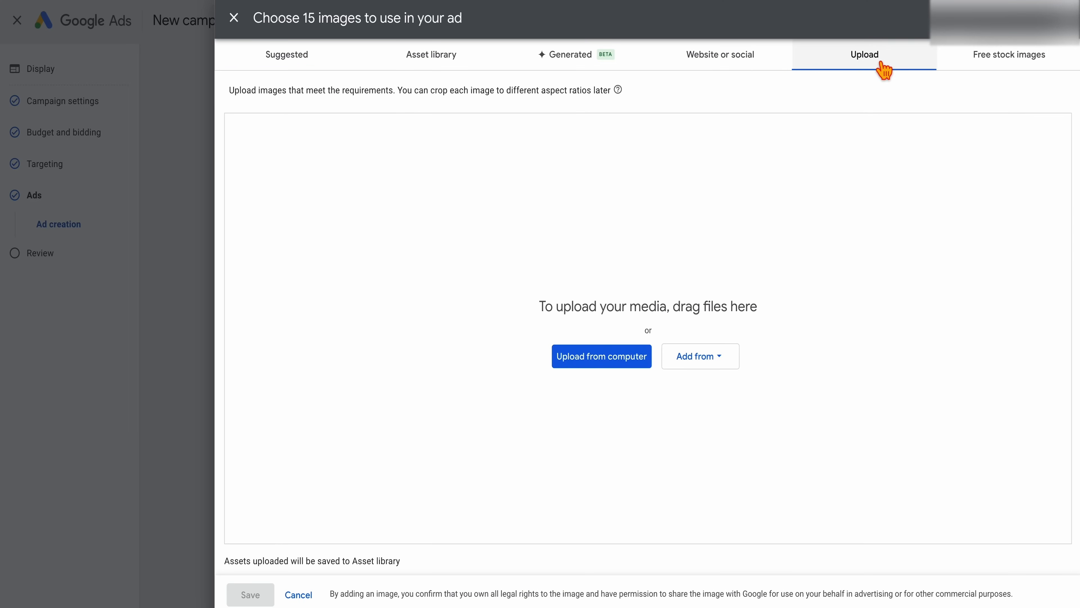
click(430, 55)
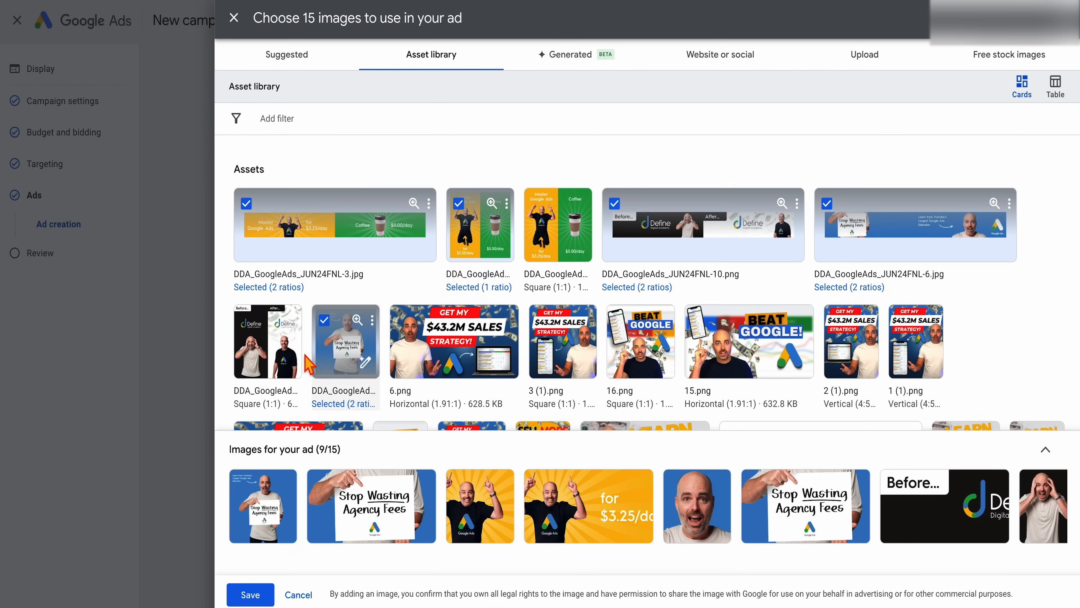
click(268, 341)
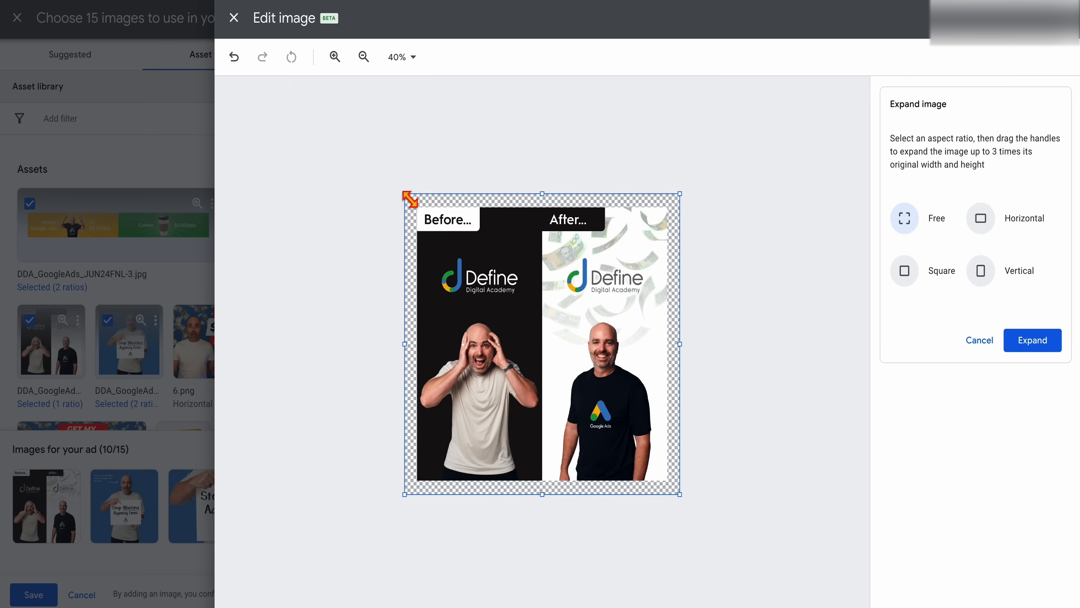
drag(408, 194, 415, 207)
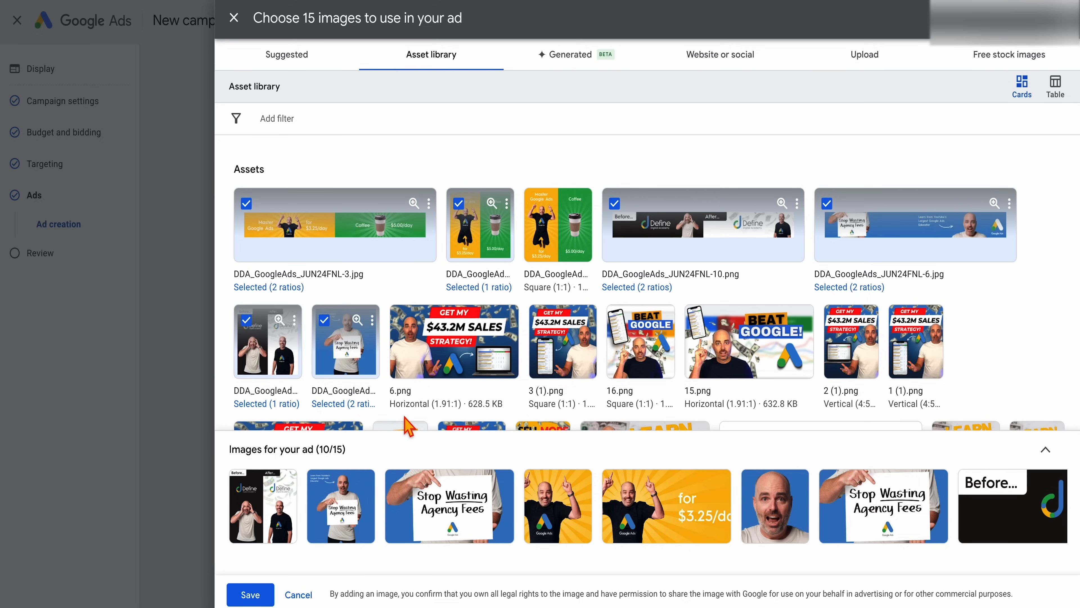
click(250, 595)
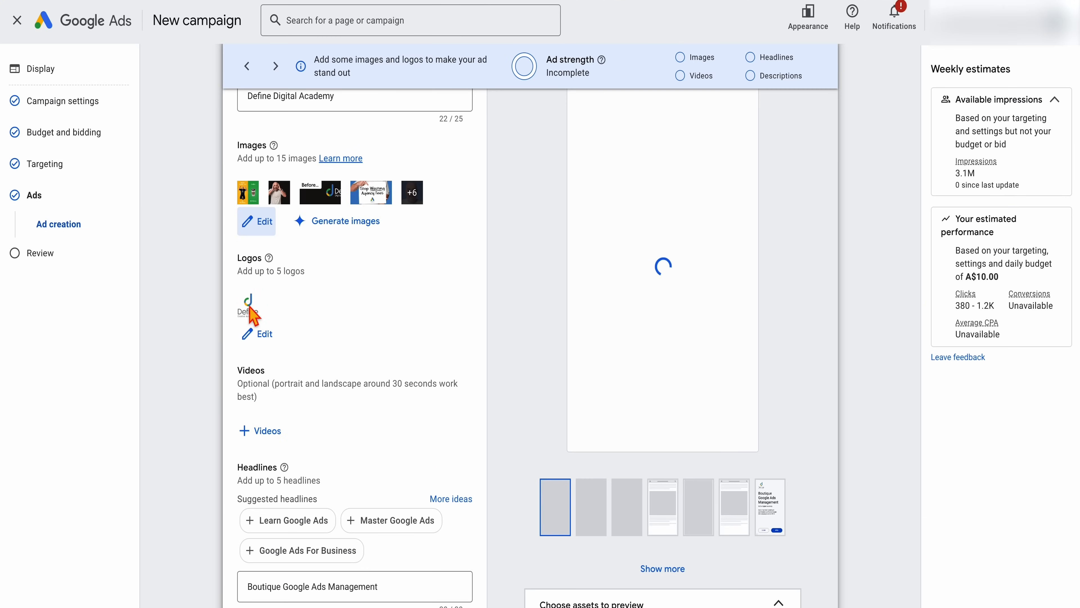
- Keep the existing Define logo and use the 'Learn Google Ads' headline suggestion
click(264, 334)
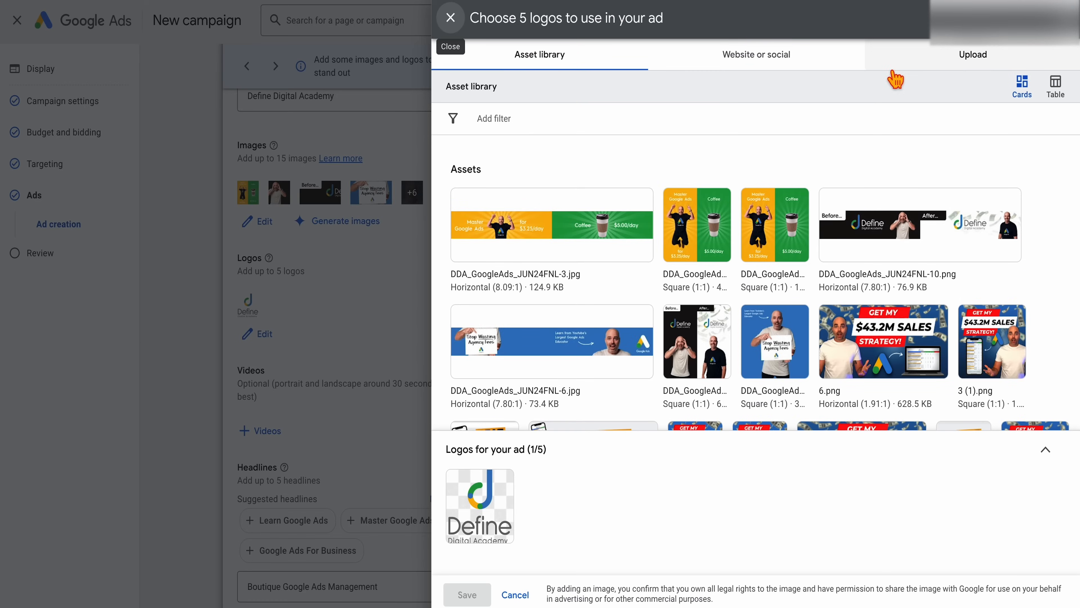
click(973, 55)
text(Learn Google Ads)
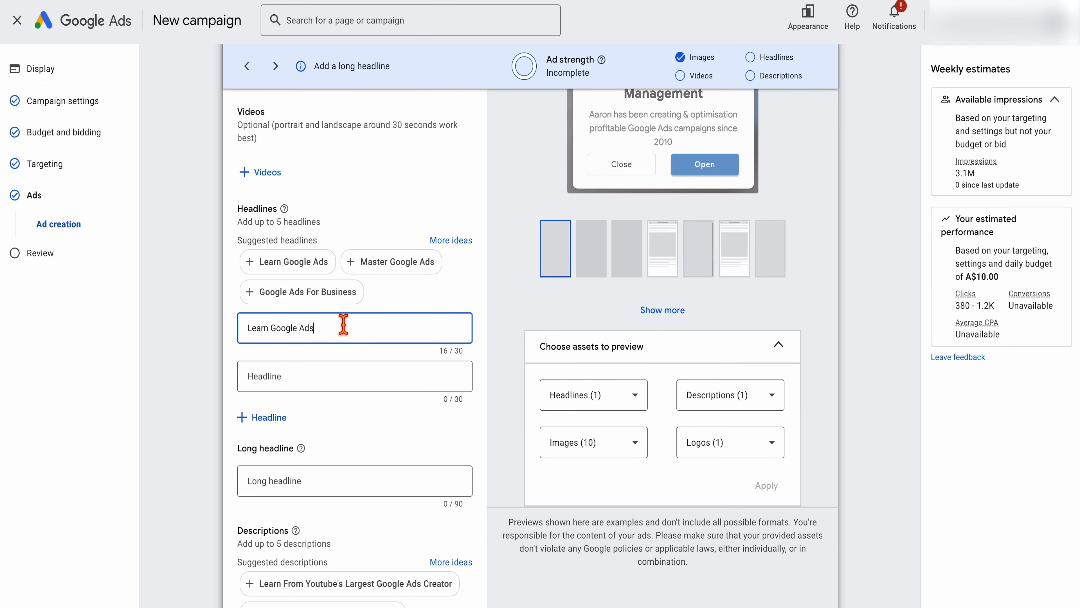
- Complete the ad's descriptions and advance to the Campaign Review page for Leads [RM]
scroll(down, 3)
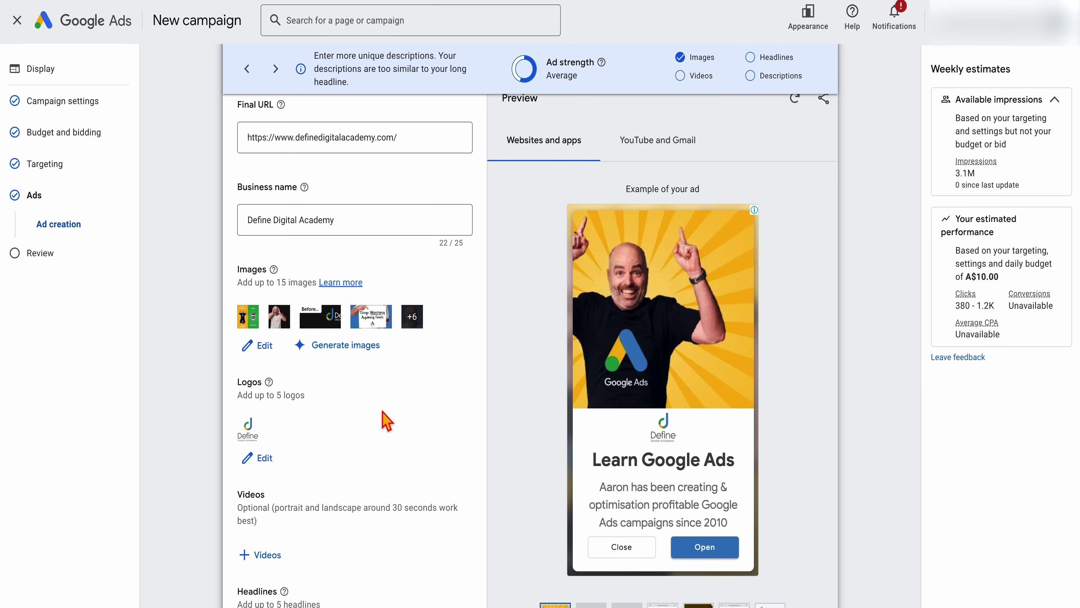
scroll(down, 3)
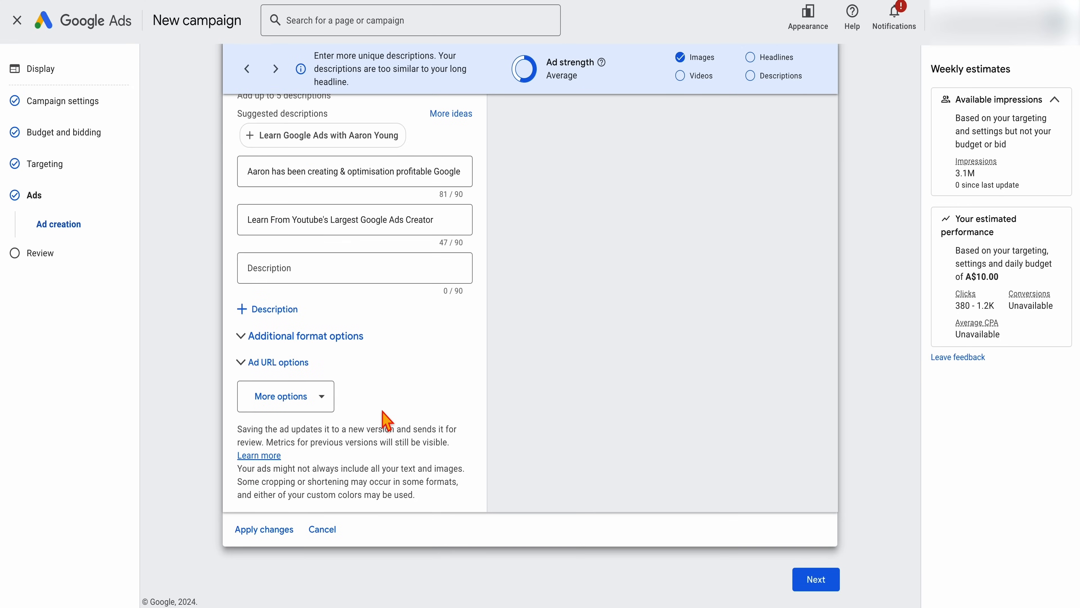
mouse_move(816, 589)
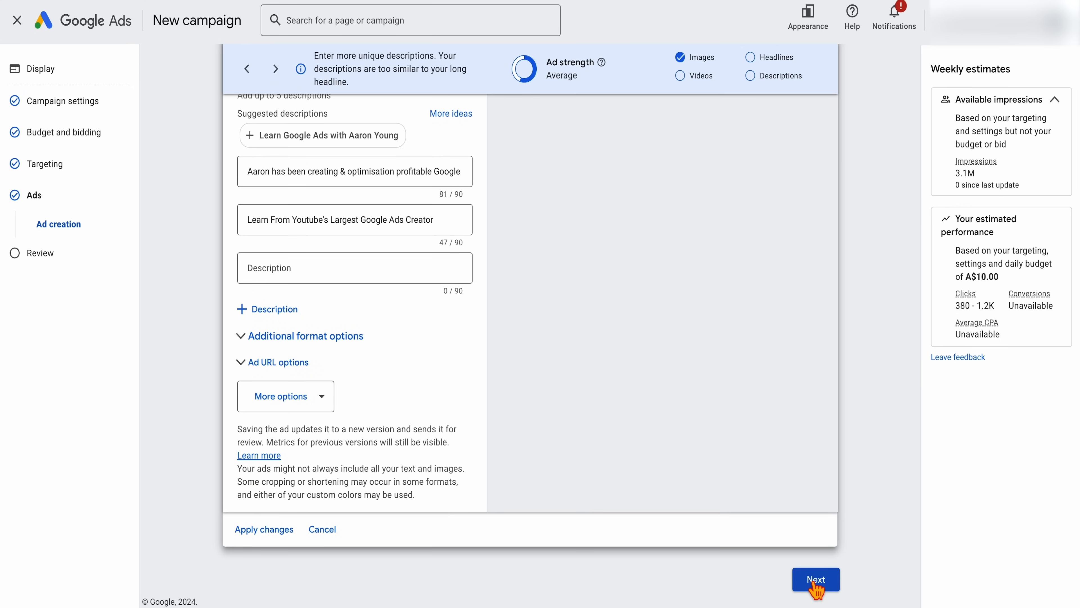
click(815, 580)
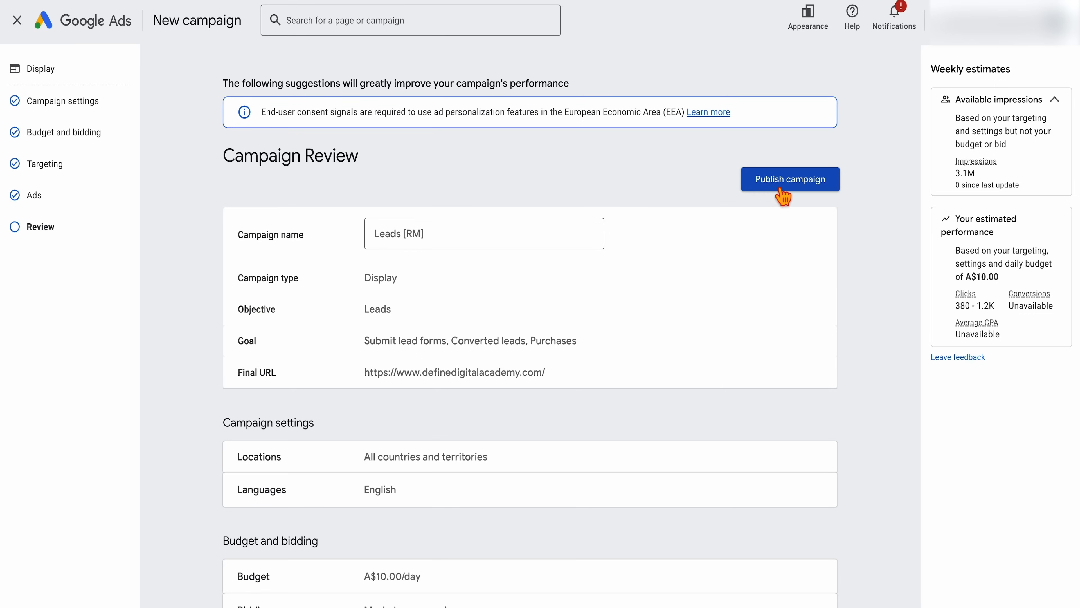
mouse_move(805, 198)
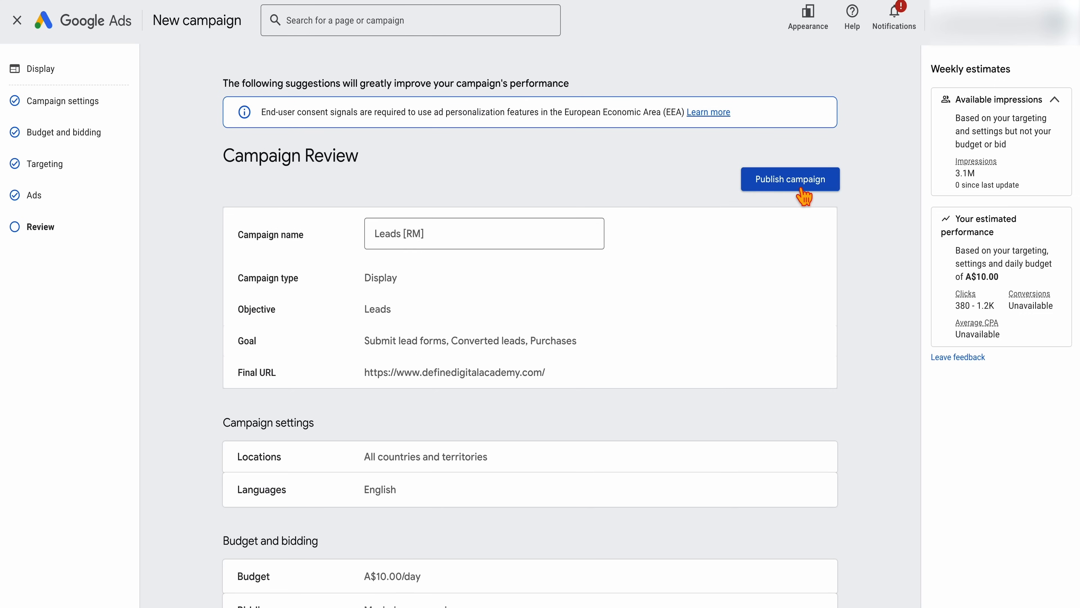